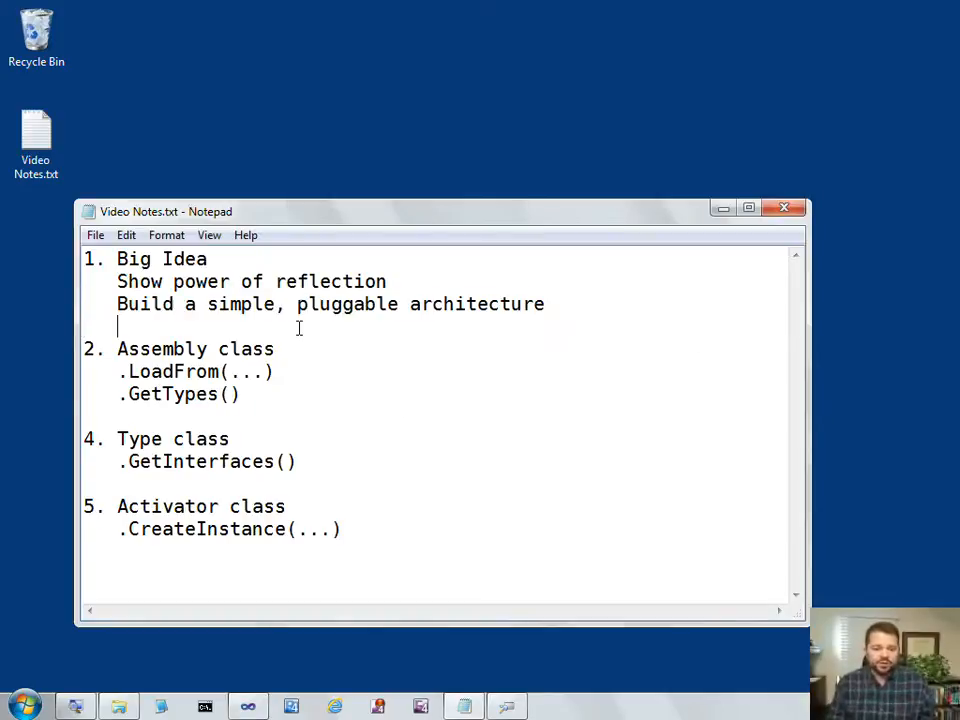
# - Highlight two points of the reflection outline in Video Notes.txt
pyautogui.tripleClick(195, 348)
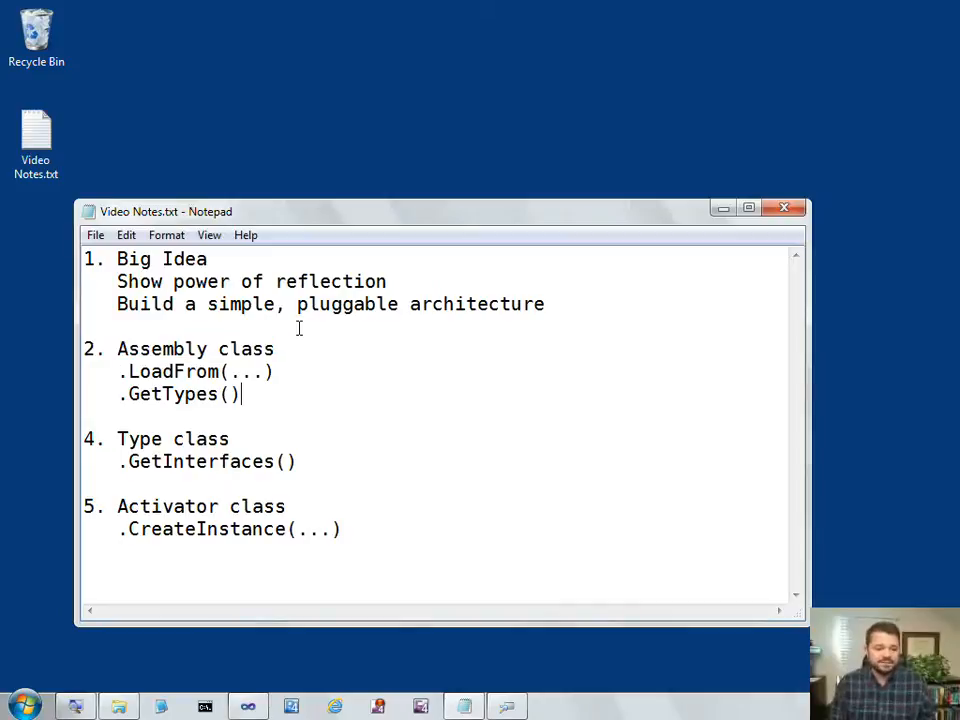
pyautogui.tripleClick(157, 438)
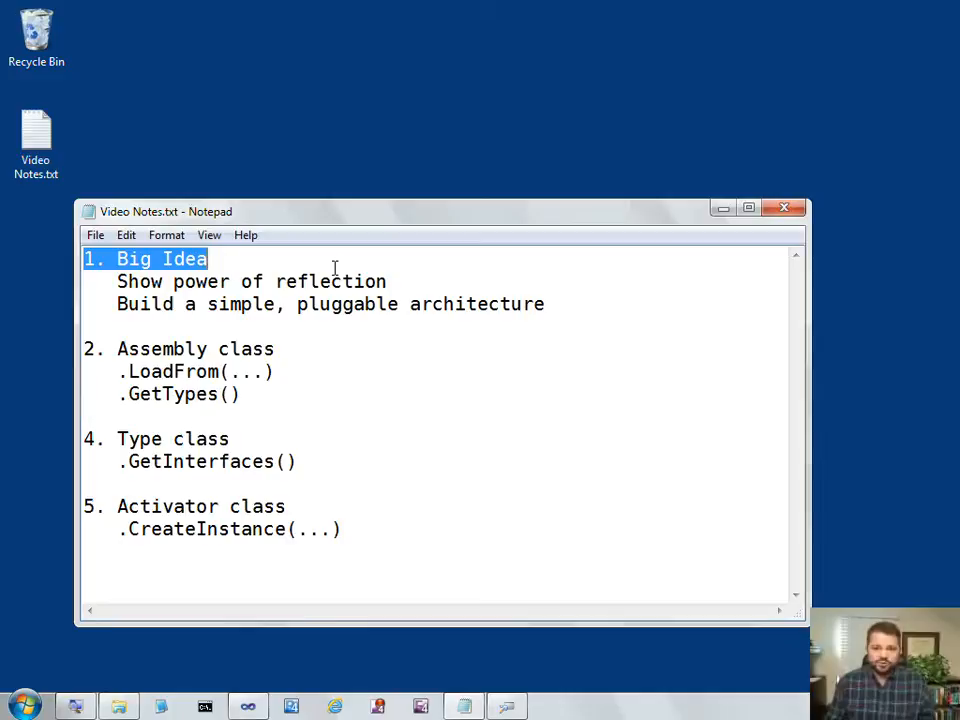
pyautogui.moveTo(160, 695)
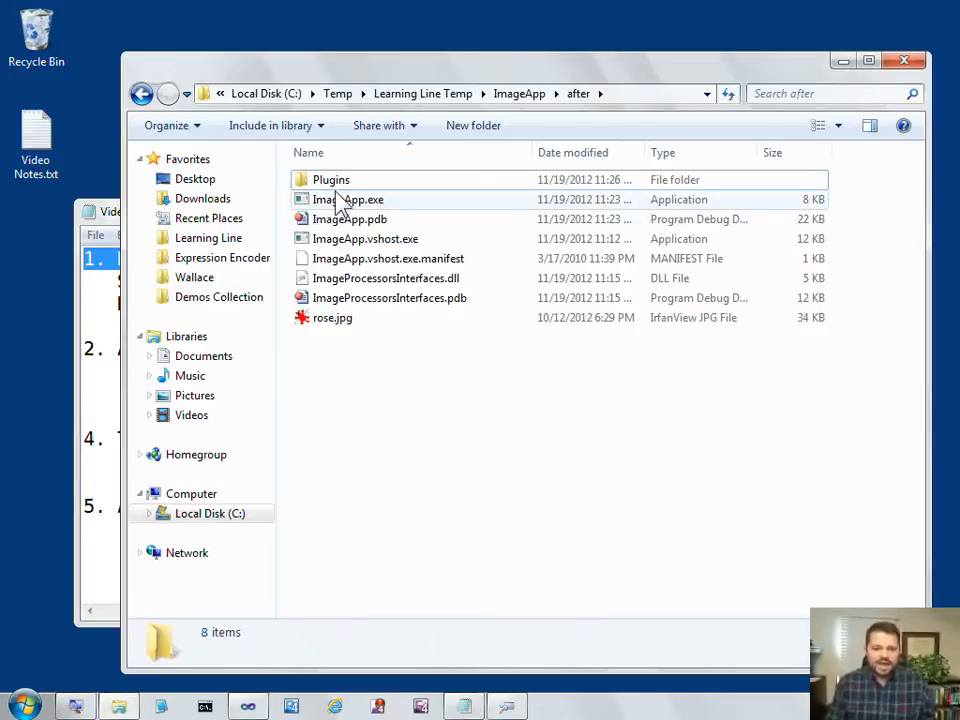
# - Run ImageApp.exe, rotate the rose upside down, reset it, then close the app
pyautogui.doubleClick(342, 199)
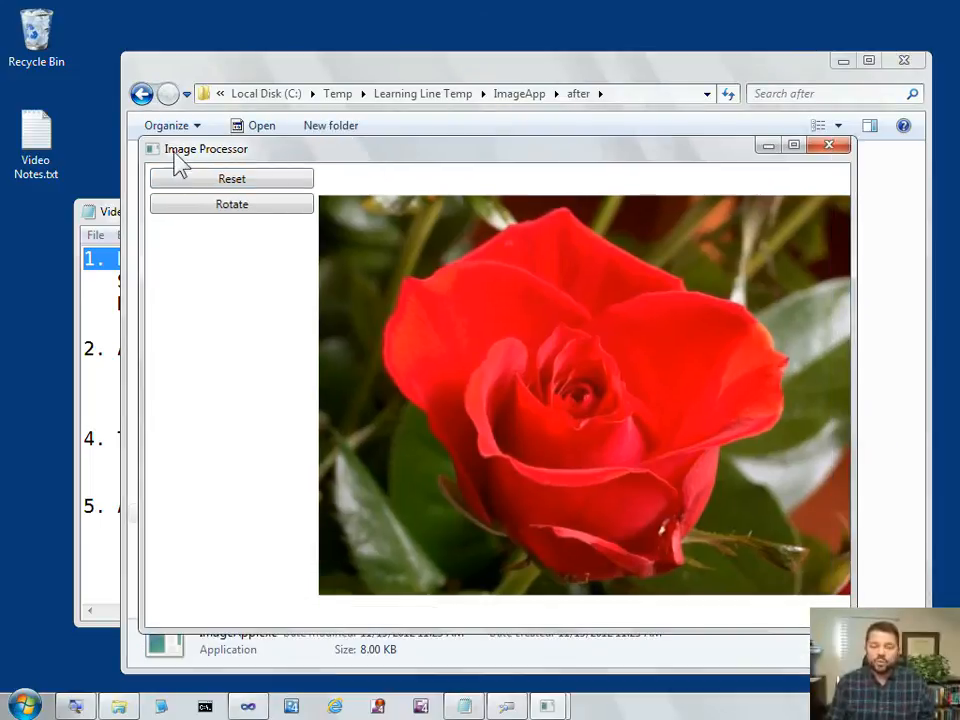
pyautogui.moveTo(565, 400)
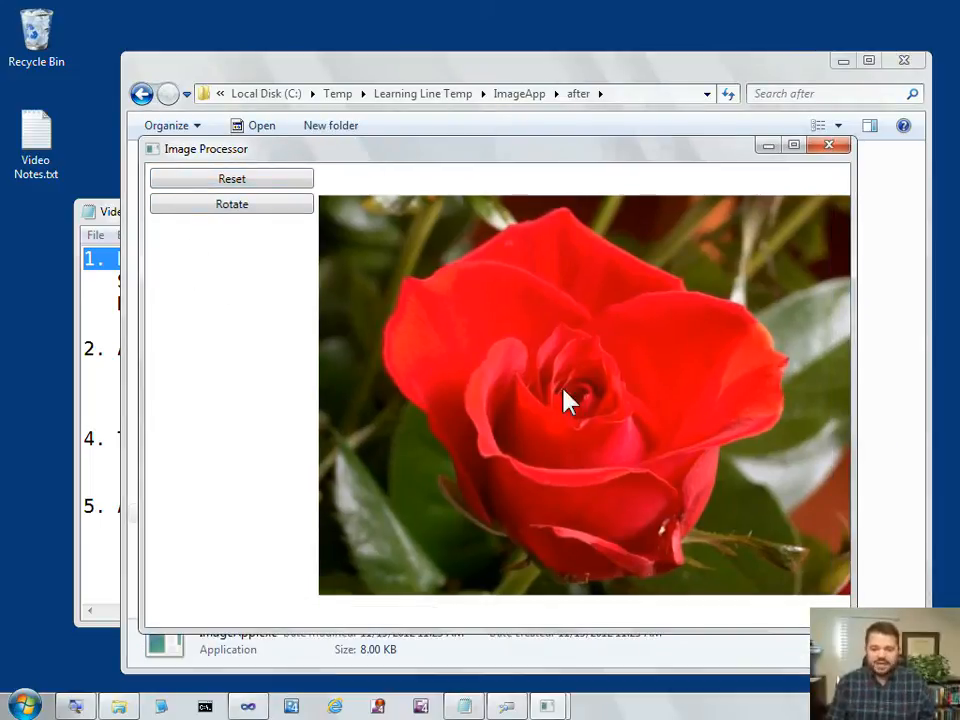
pyautogui.click(231, 204)
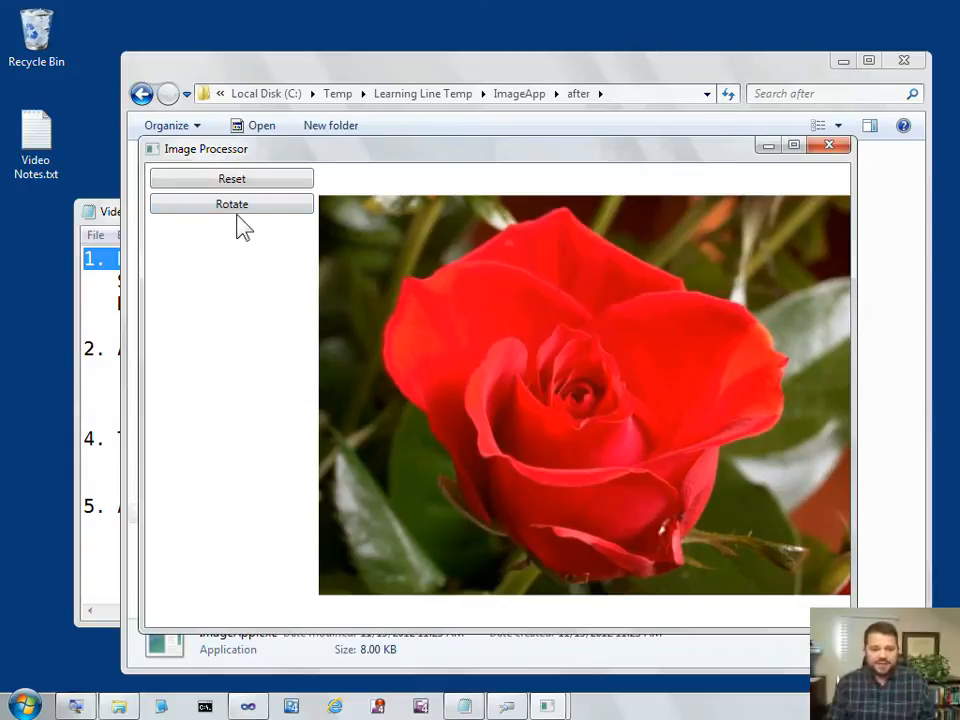
pyautogui.click(231, 204)
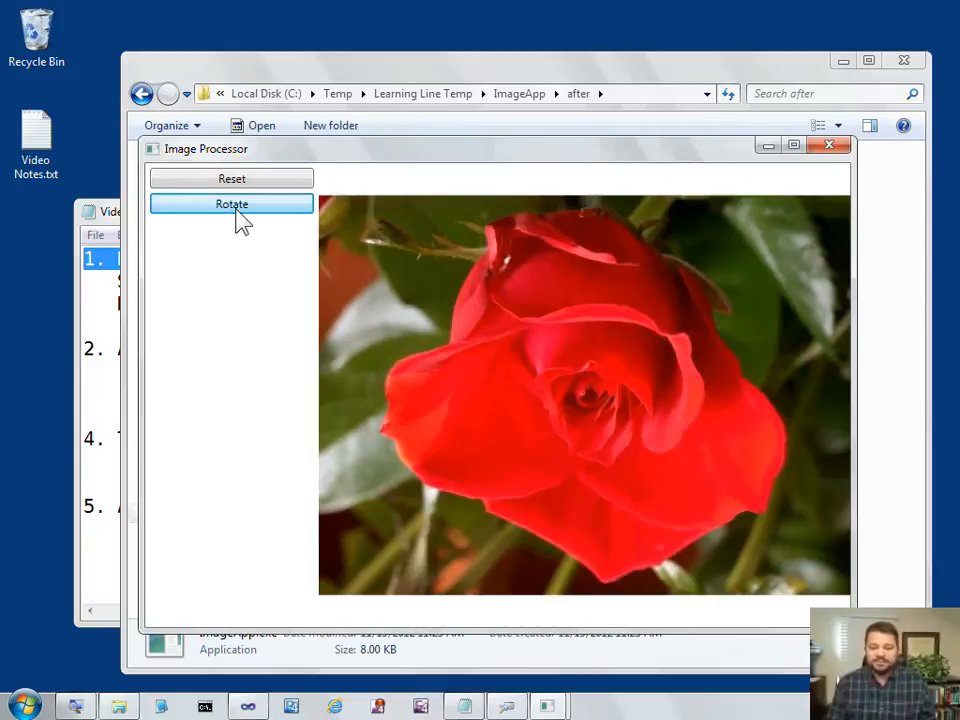
pyautogui.click(231, 178)
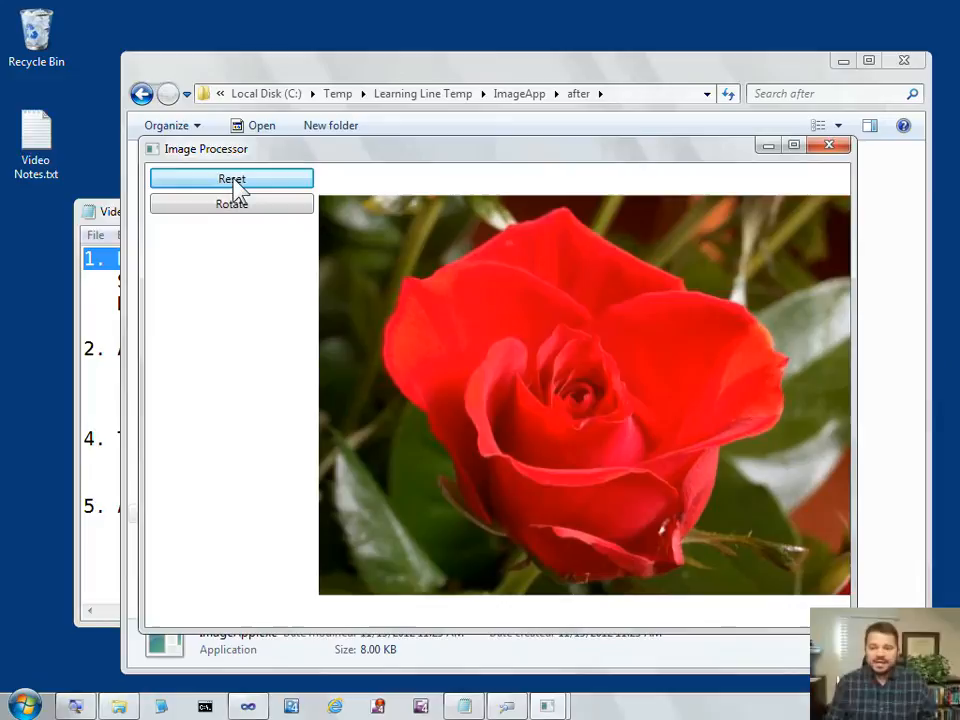
pyautogui.moveTo(290, 238)
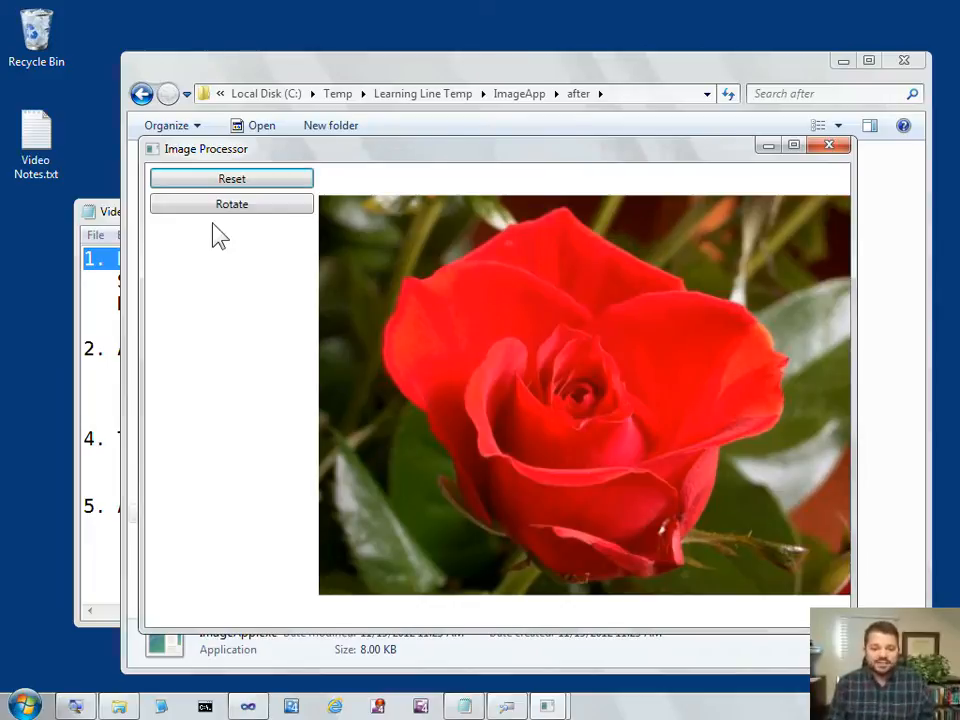
pyautogui.moveTo(230, 285)
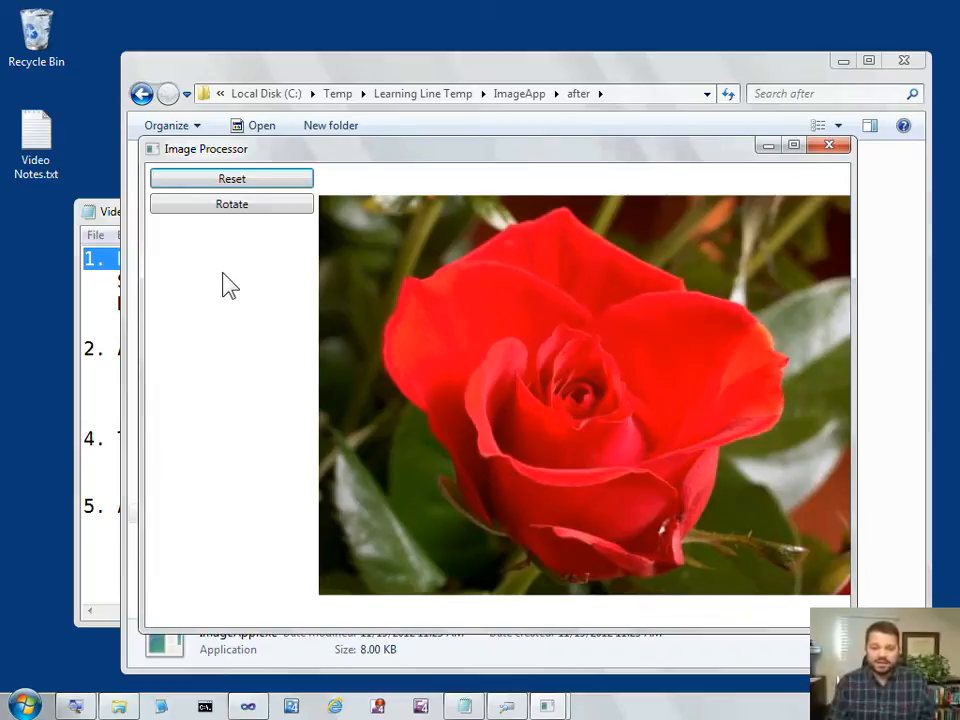
pyautogui.click(829, 145)
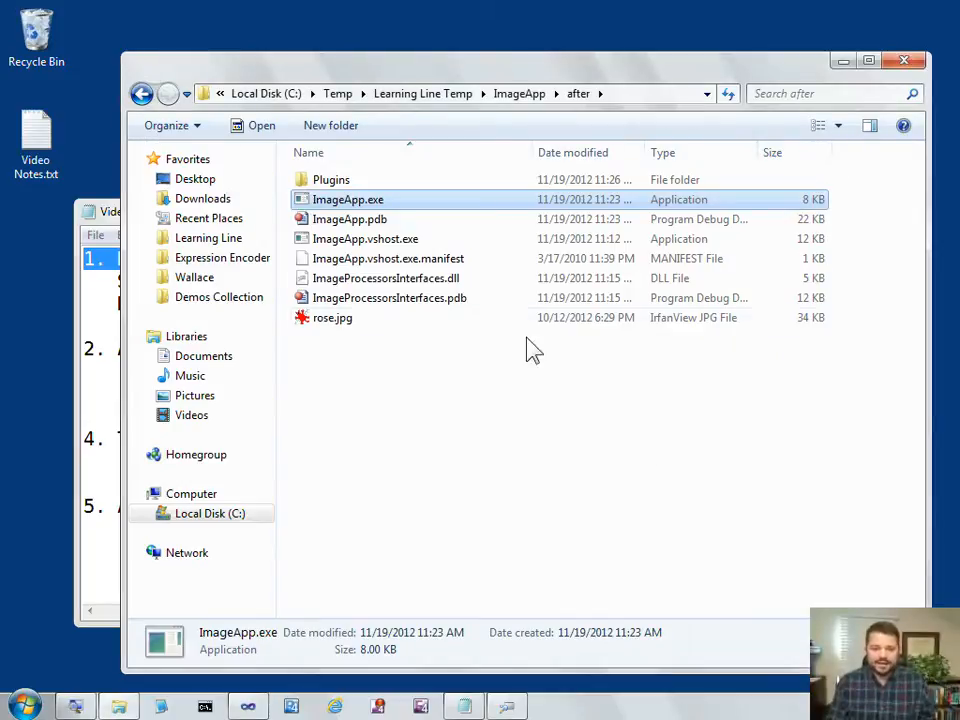
# - Check ImageProcessors.dll in Plugins, relaunch ImageApp.exe, and pixellate the rose
pyautogui.doubleClick(331, 179)
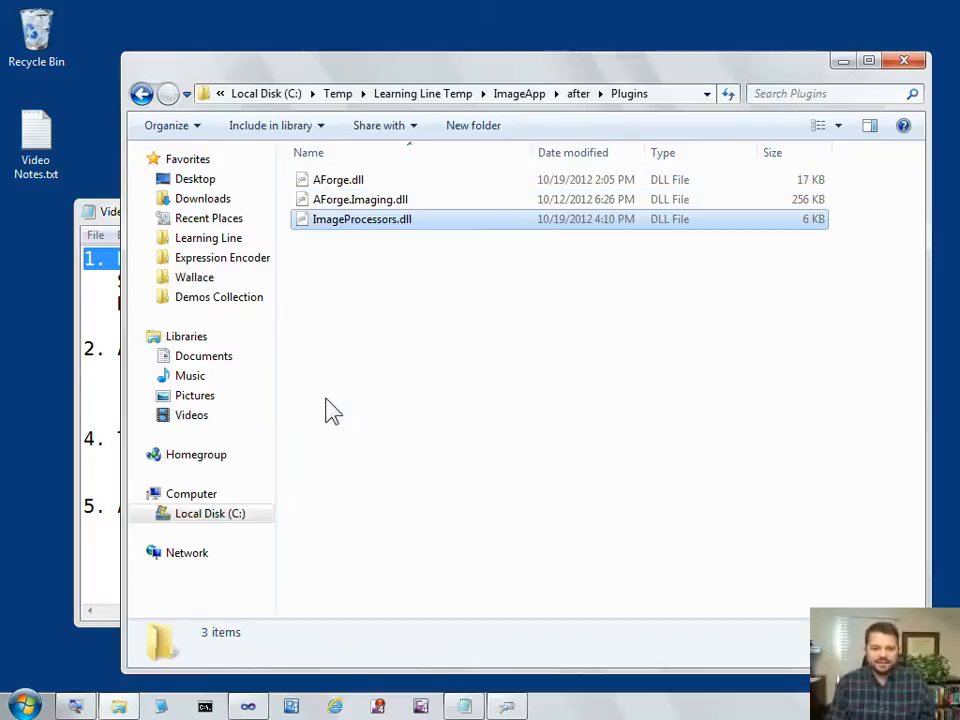
pyautogui.click(362, 219)
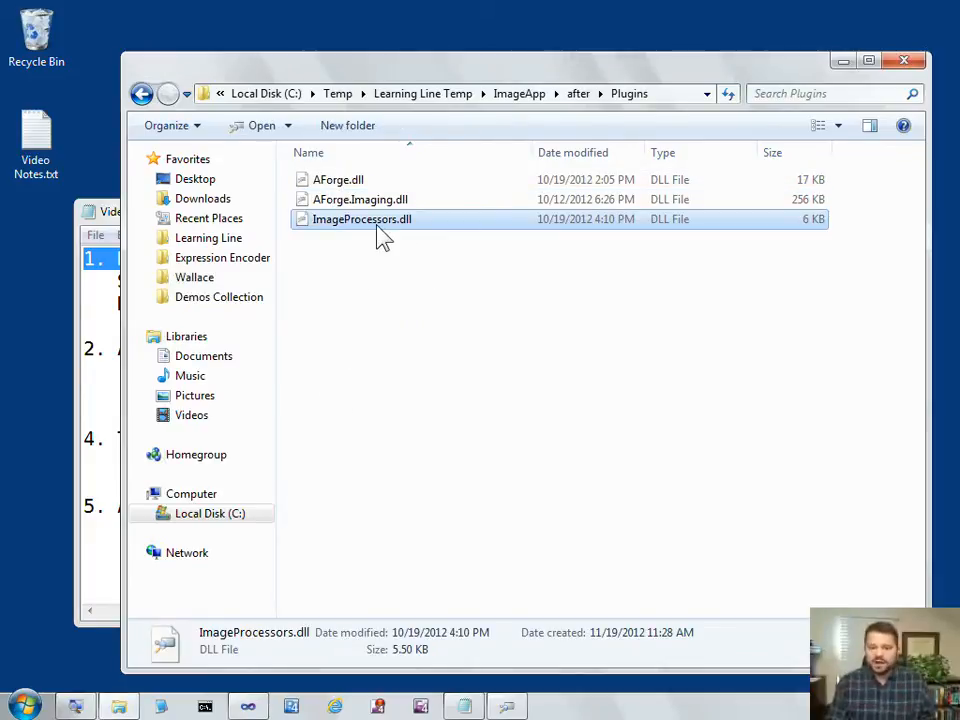
pyautogui.moveTo(362, 219)
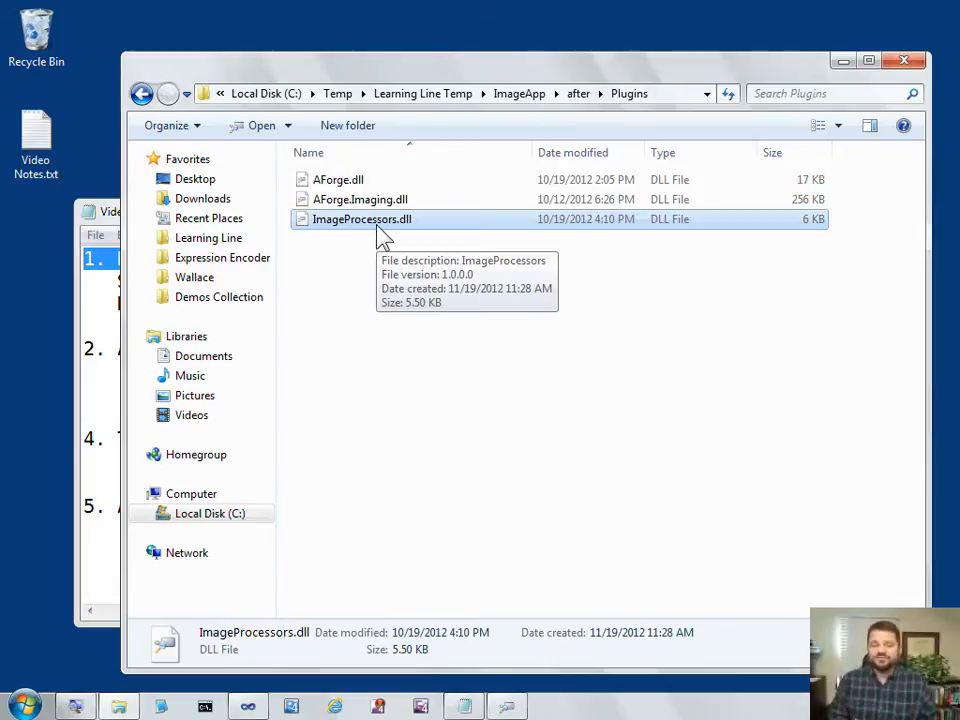
pyautogui.moveTo(425, 237)
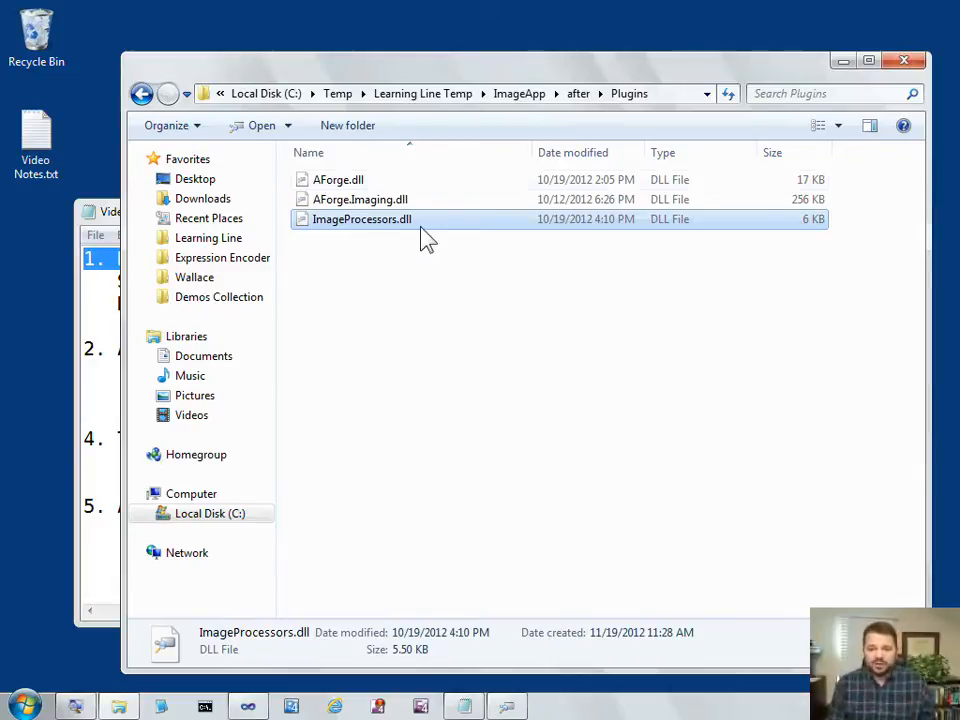
pyautogui.click(142, 93)
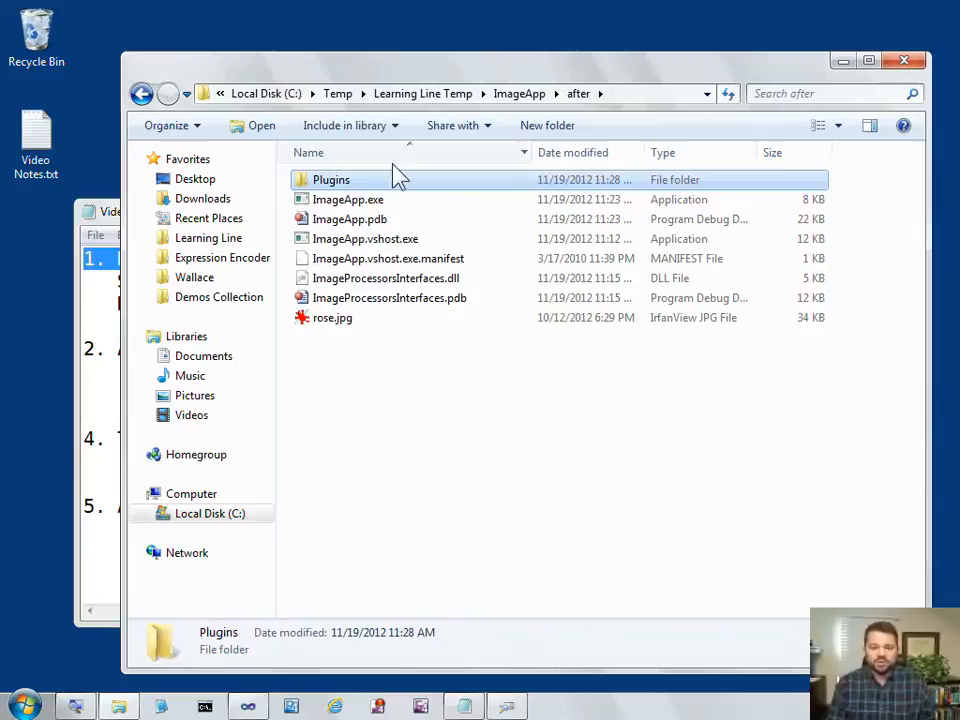
pyautogui.doubleClick(348, 199)
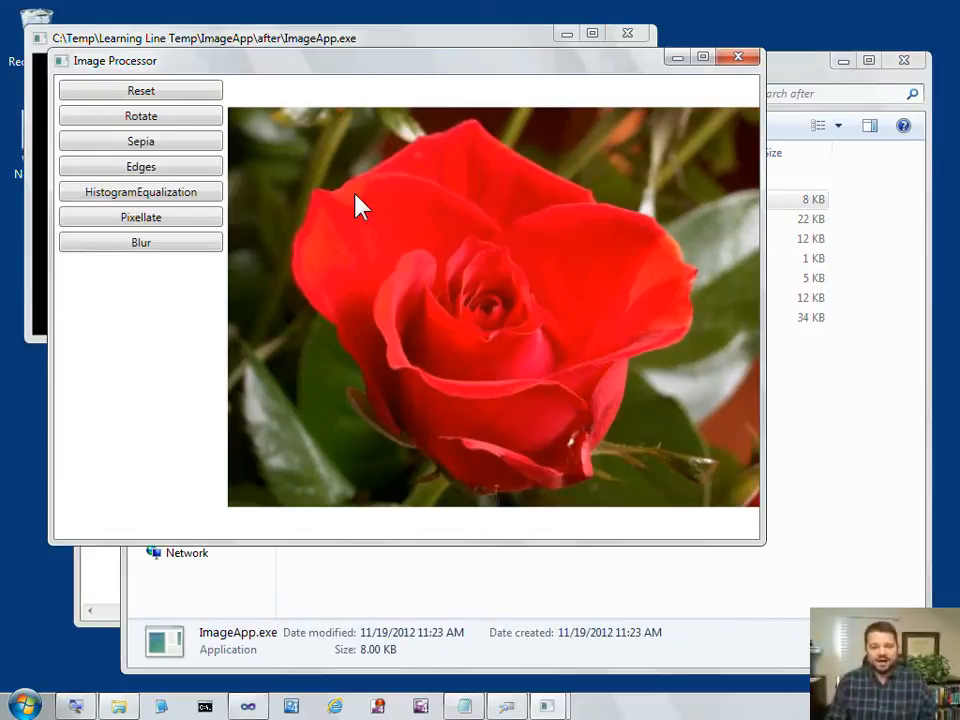
pyautogui.moveTo(350, 80)
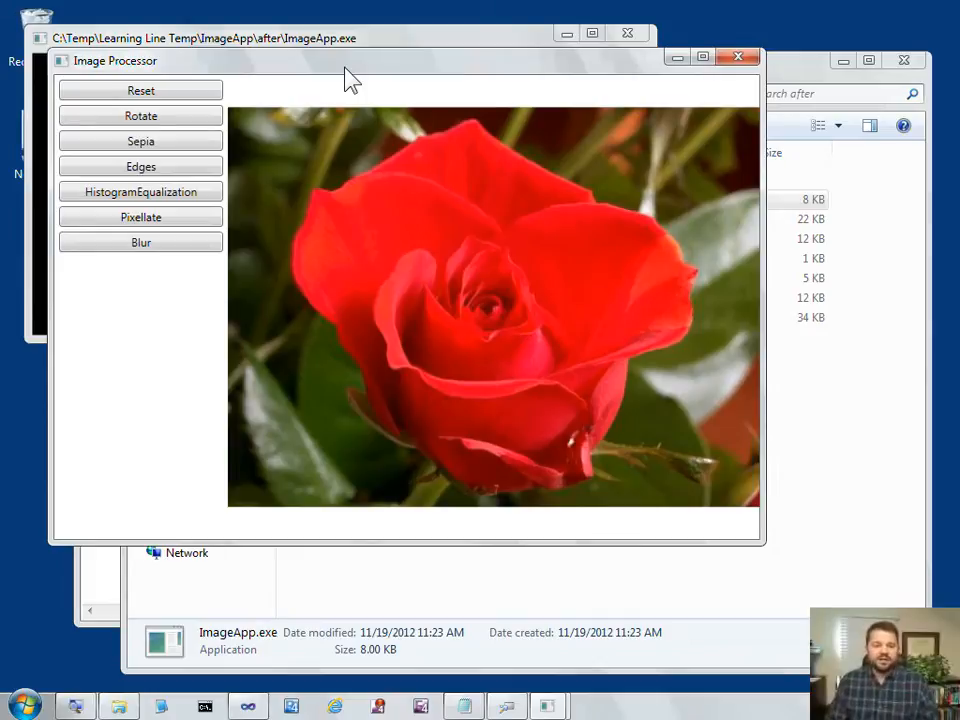
pyautogui.moveTo(141, 166)
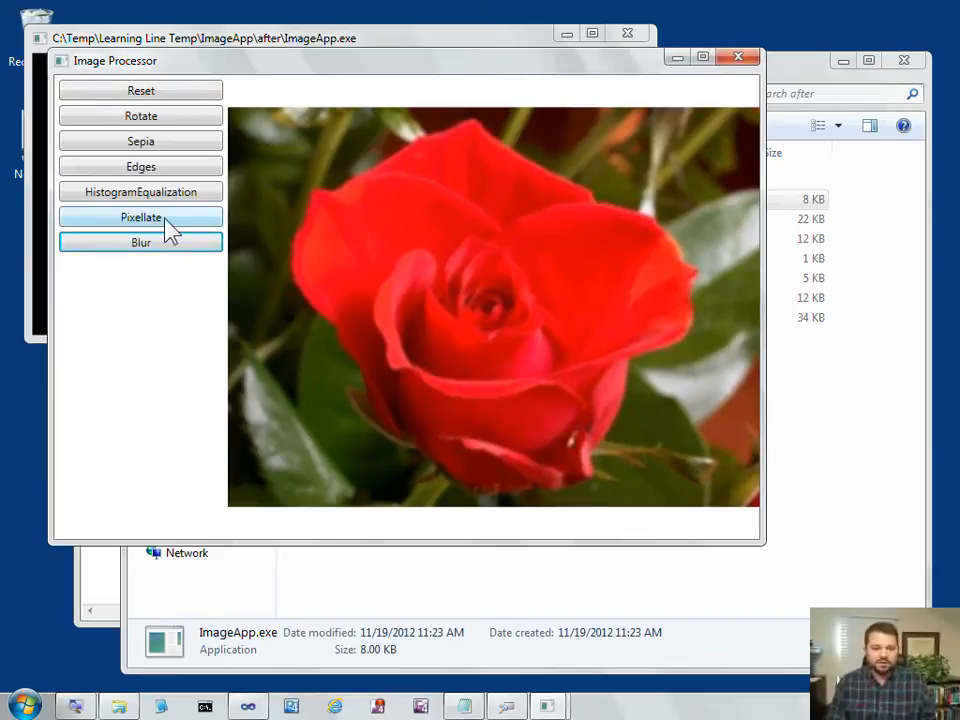
pyautogui.click(140, 217)
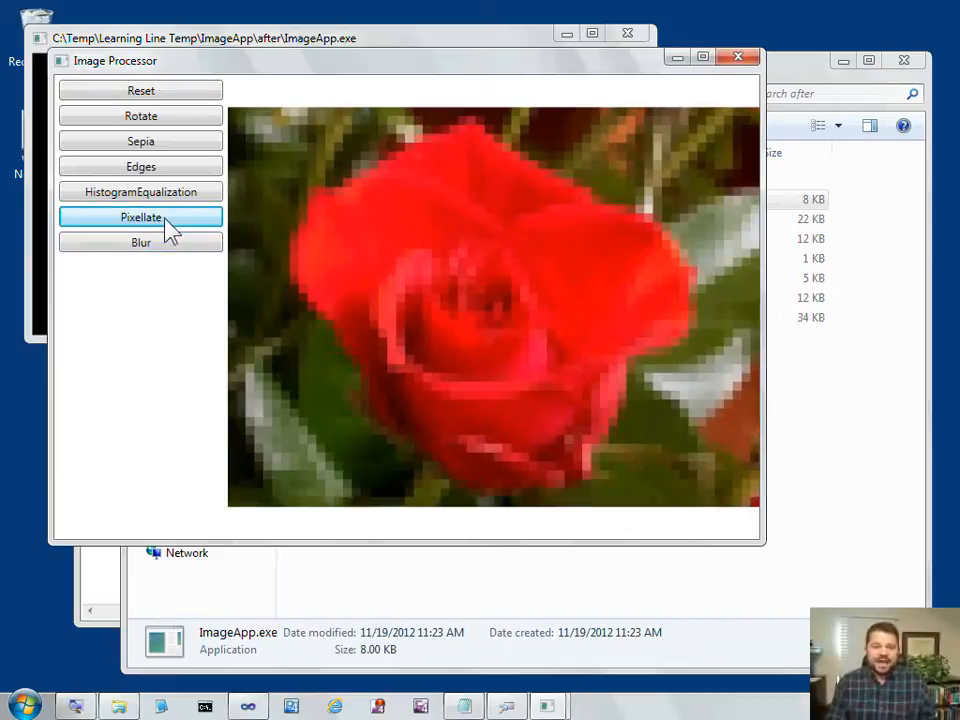
pyautogui.click(141, 217)
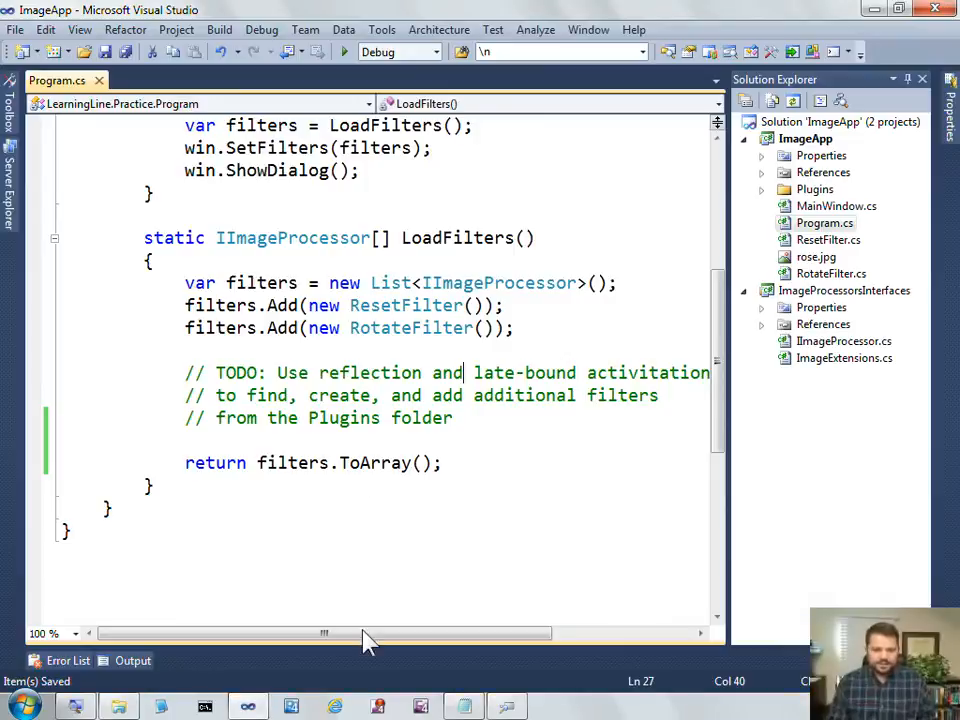
# - Inspect the IImageProcessor return type and its Apply method in the LoadFilters code
pyautogui.click(483, 395)
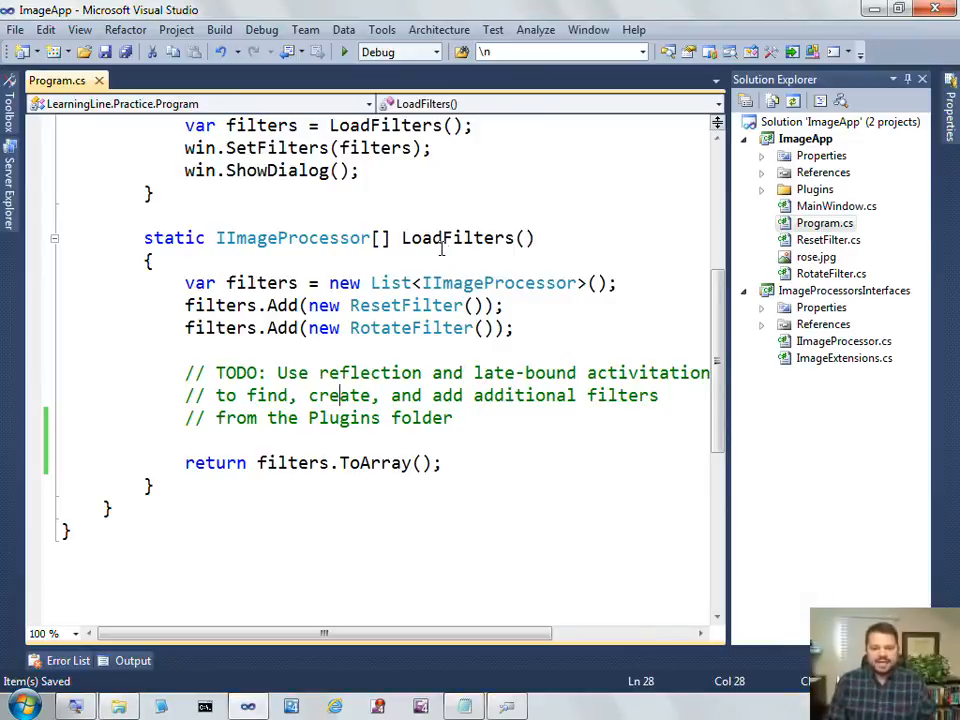
pyautogui.doubleClick(457, 238)
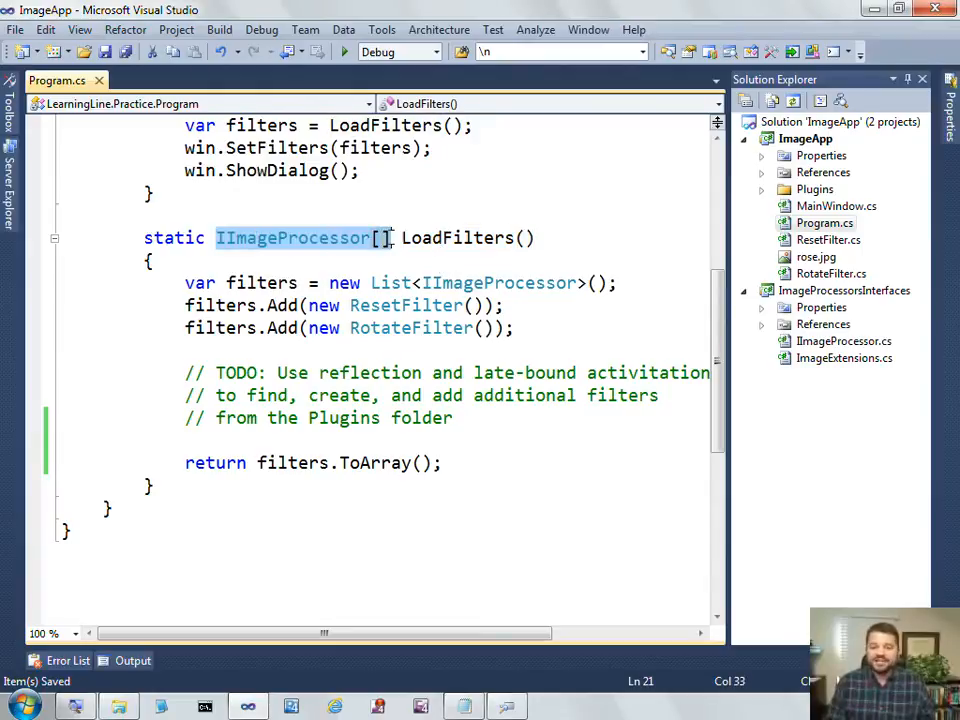
pyautogui.moveTo(405, 305)
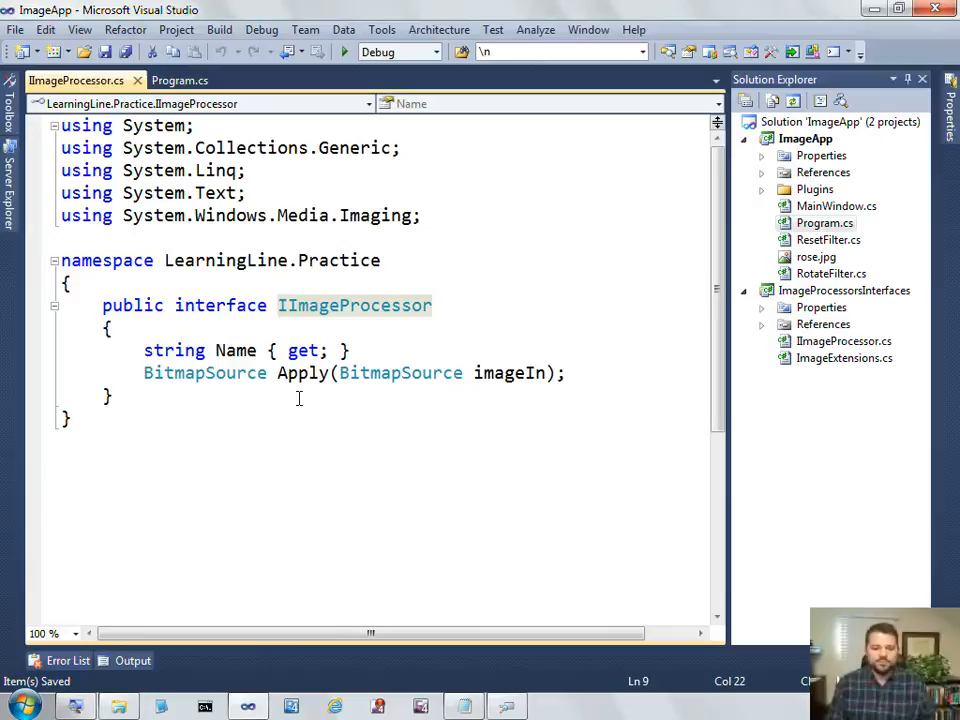
pyautogui.doubleClick(236, 350)
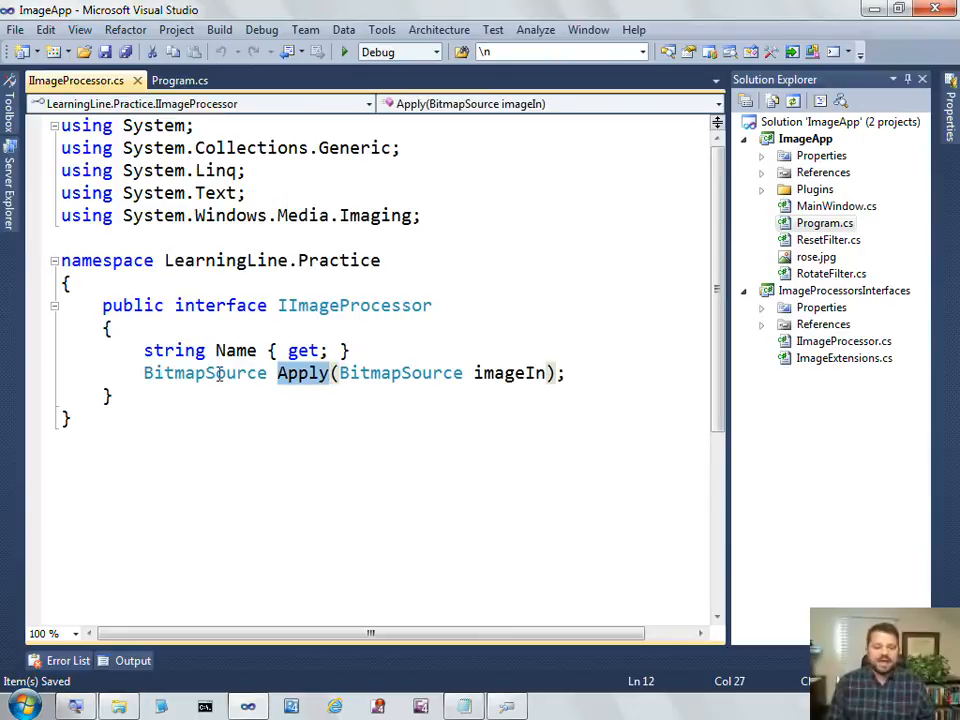
pyautogui.click(180, 80)
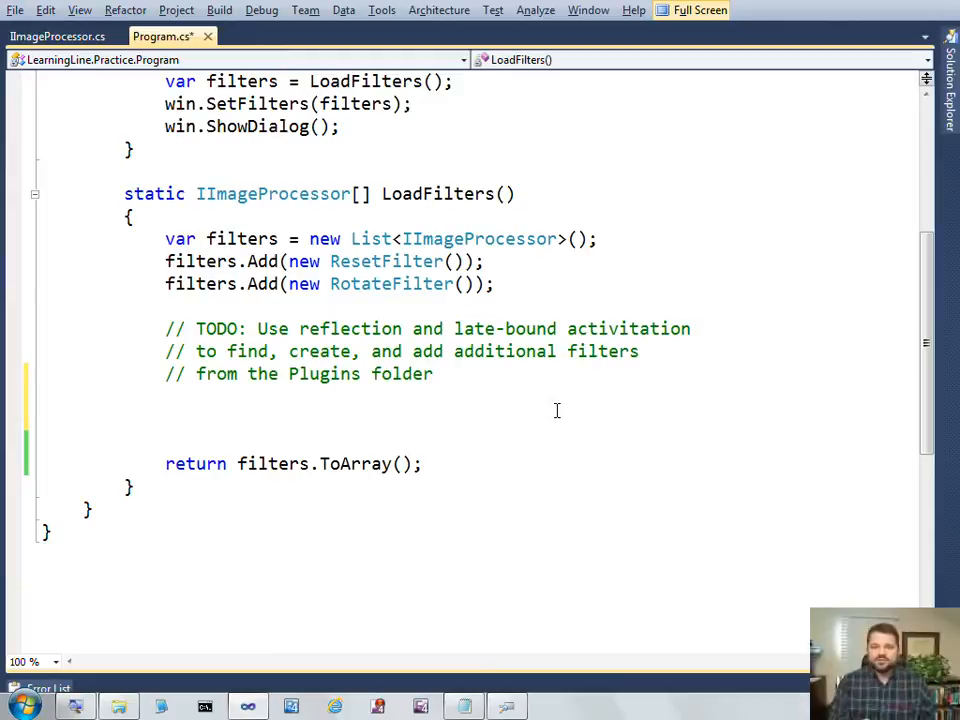
# - Print each file from Directory.GetFiles(@".\Plugins", "*.dll"), run, then close the app
pyautogui.write('foreach (var item in collection')
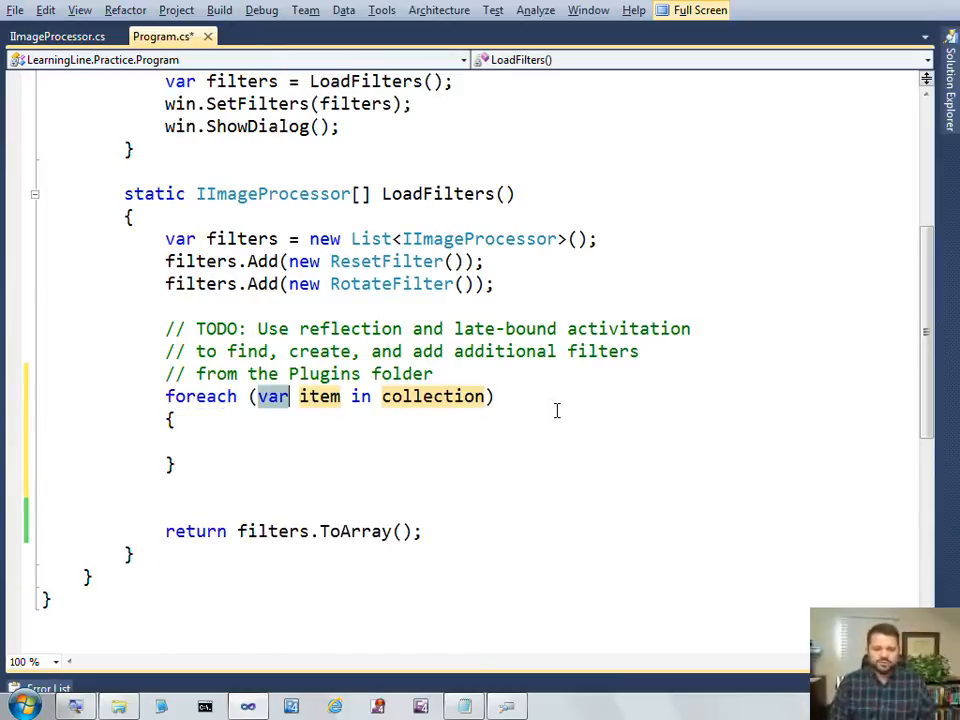
pyautogui.write('file in Di')
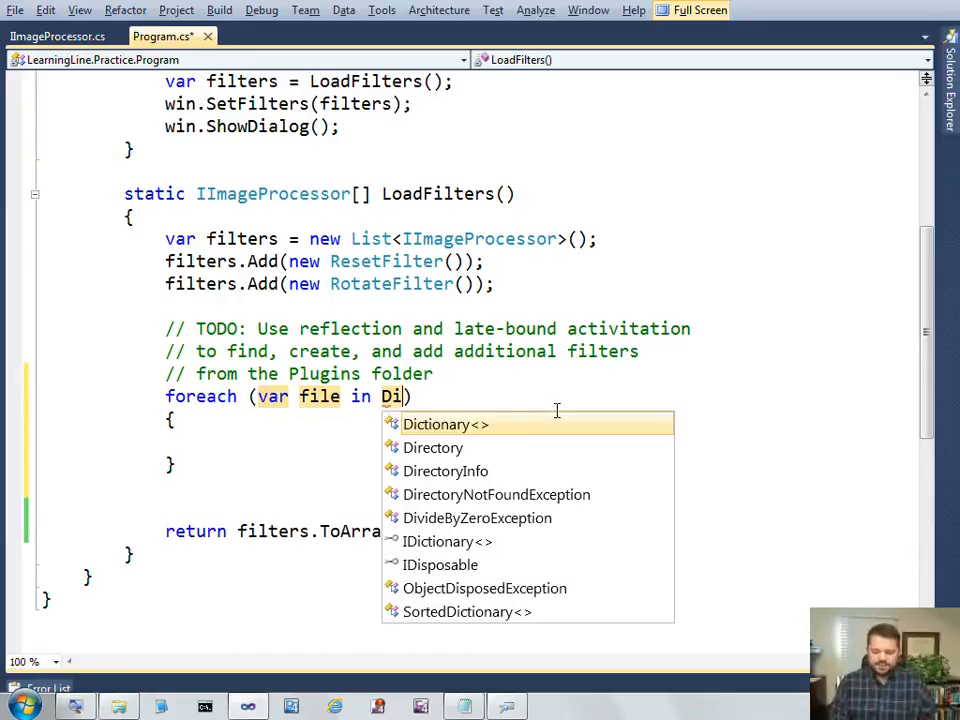
pyautogui.write('rectory.GetFiles(')
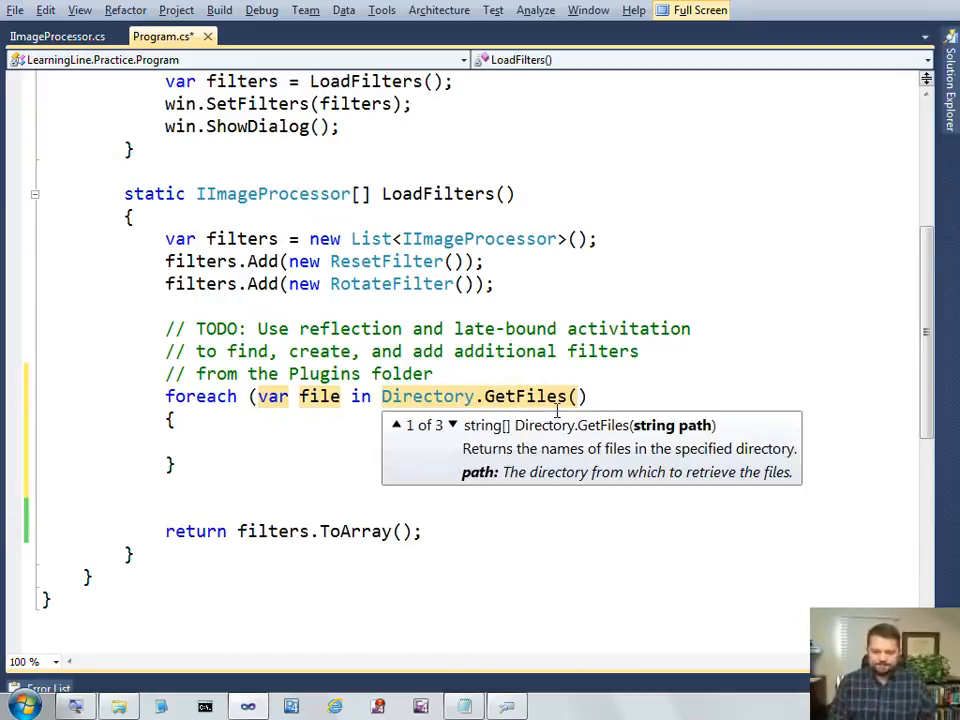
pyautogui.write('@".\\')
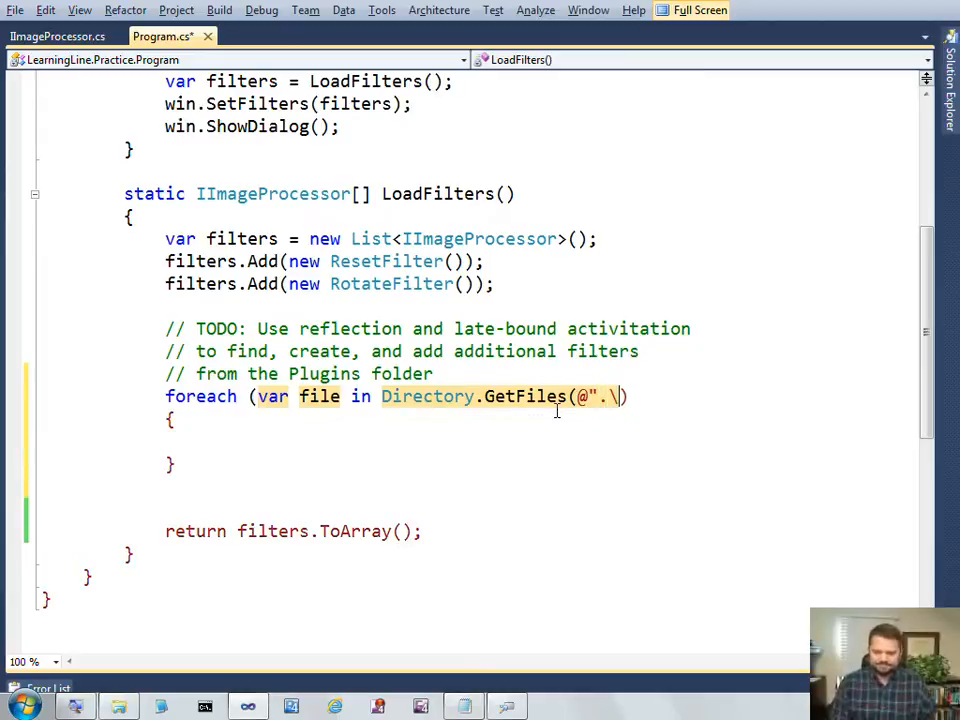
pyautogui.write('Plugins",')
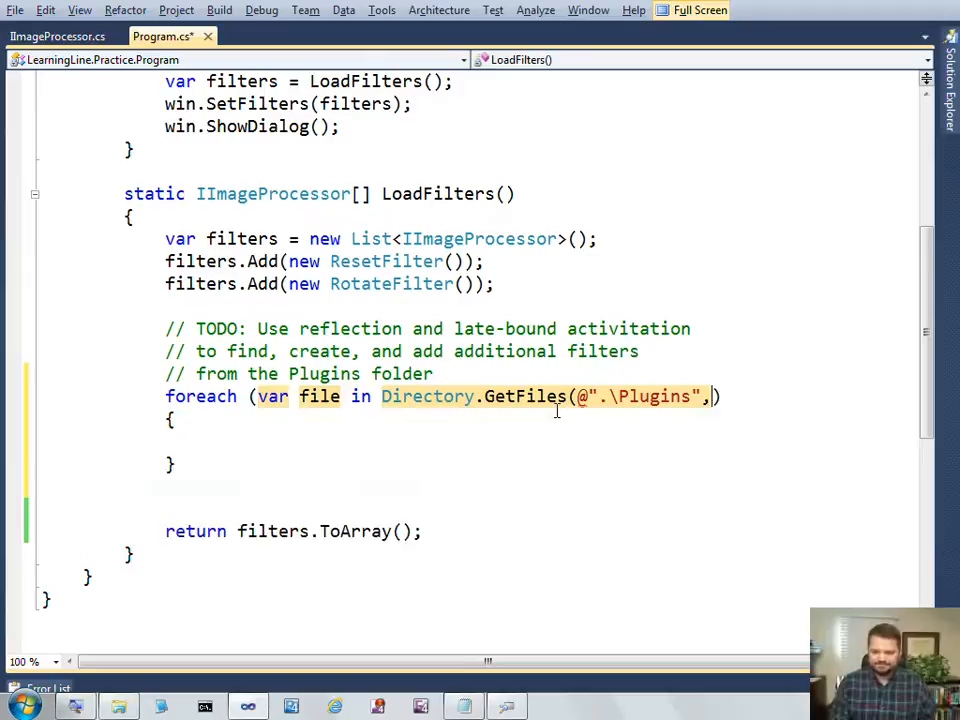
pyautogui.write('"*.dll"')
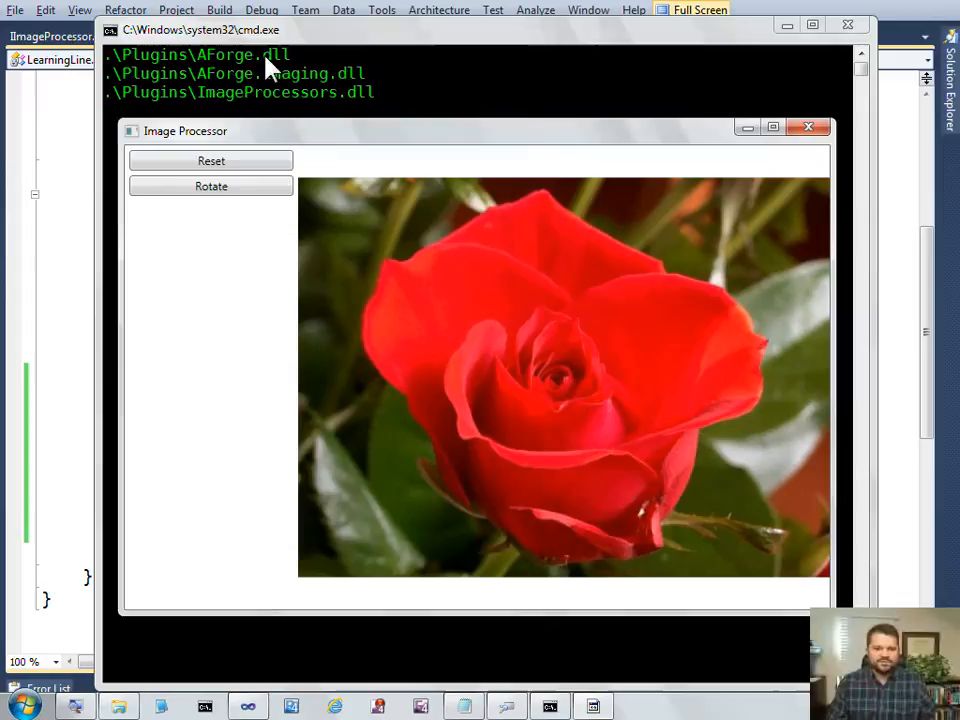
pyautogui.moveTo(265, 110)
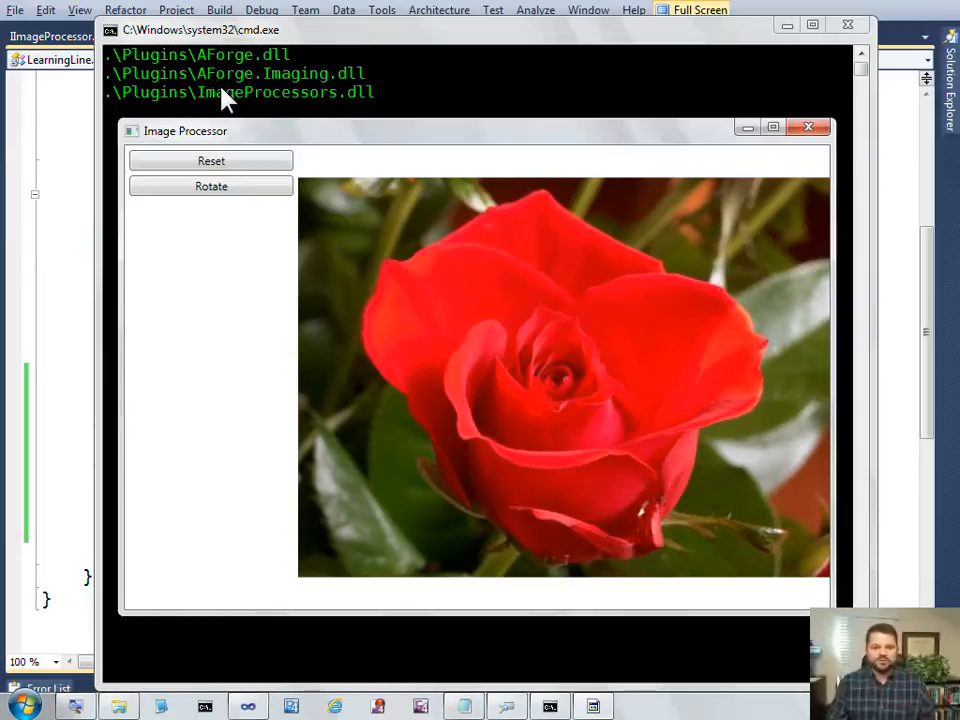
pyautogui.moveTo(327, 113)
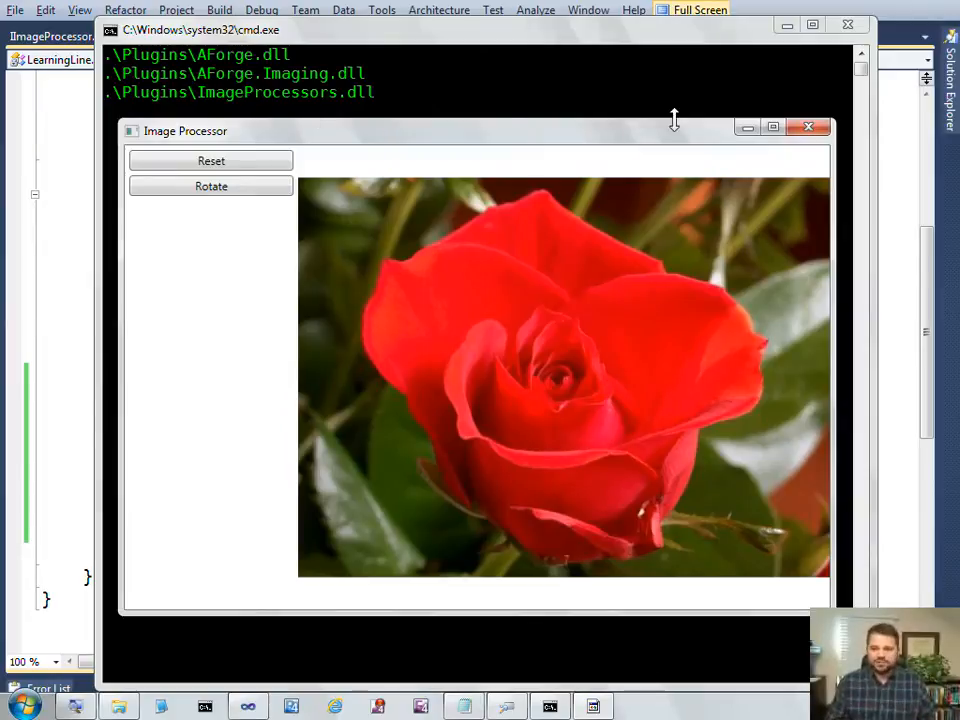
pyautogui.click(808, 127)
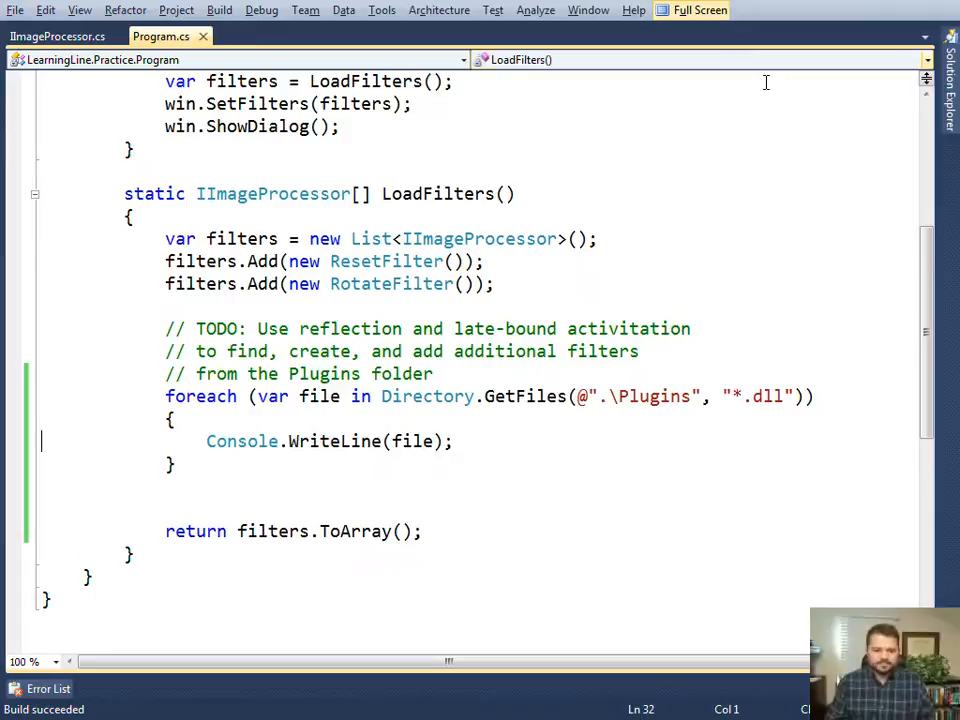
# - Load each DLL via Assembly.LoadFrom(Directory.GetCurrentDirectory() + file) and print its types
pyautogui.click(462, 441)
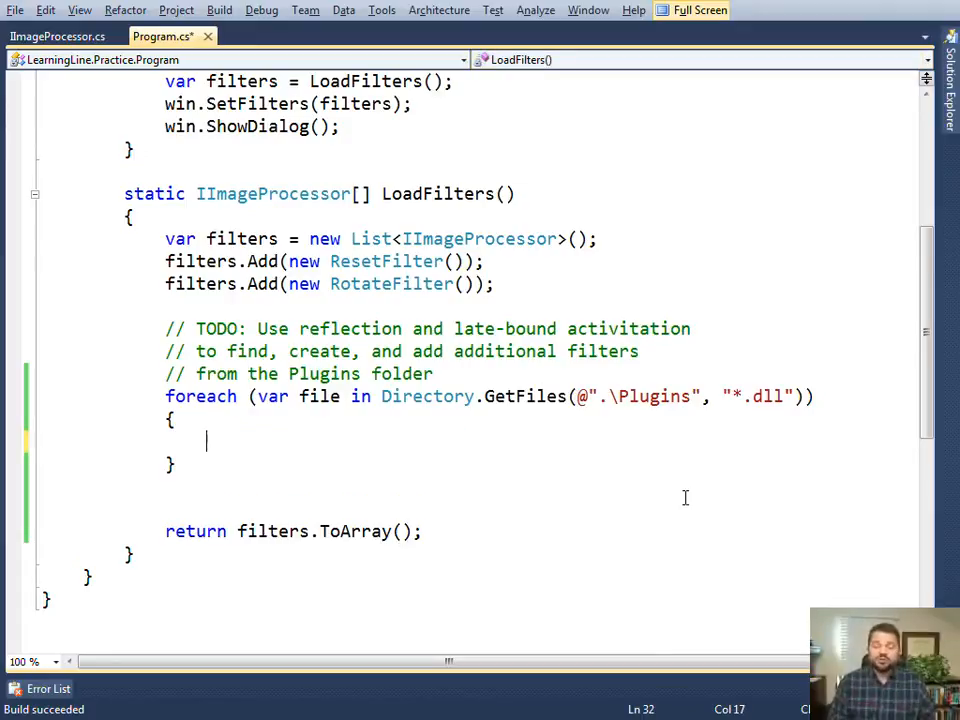
pyautogui.write('Assembly.LoadFrom')
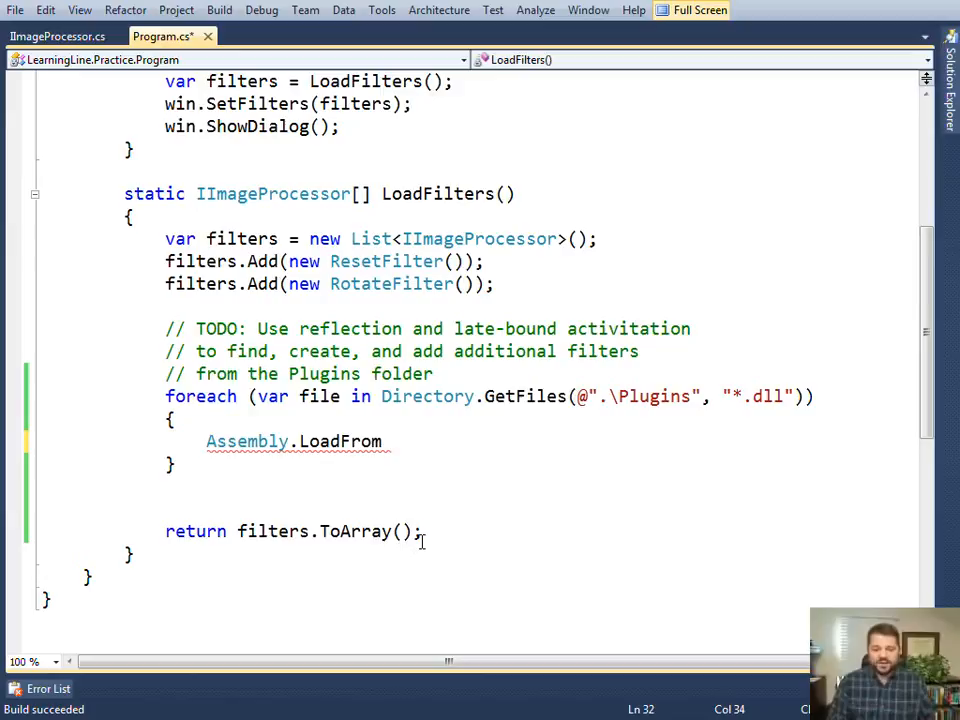
pyautogui.write('(file);')
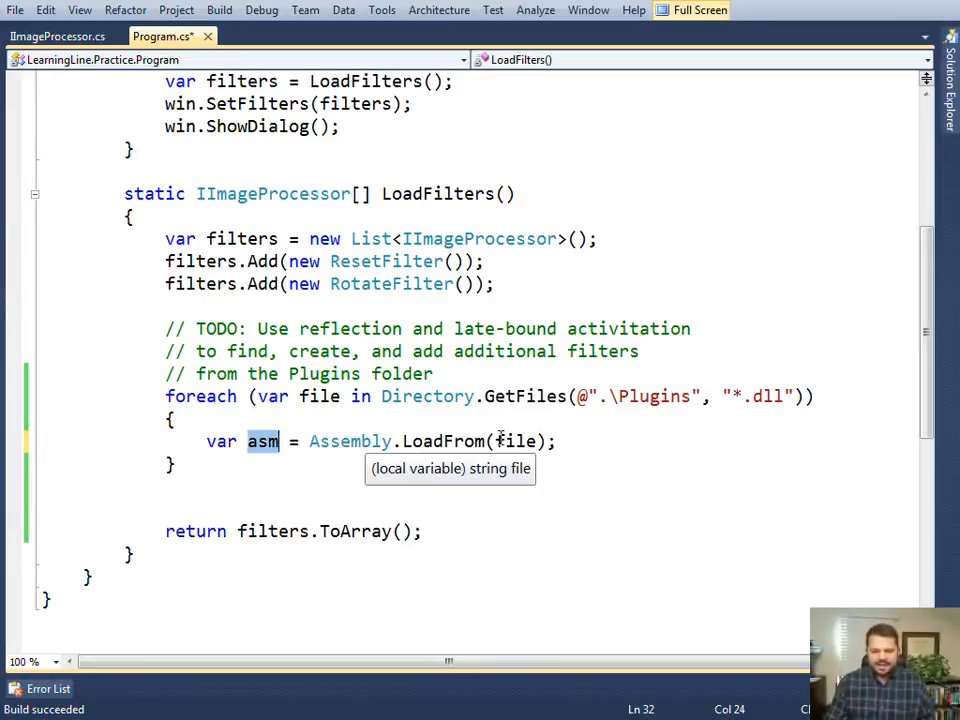
pyautogui.write('Directory.GetCurrentDirectory')
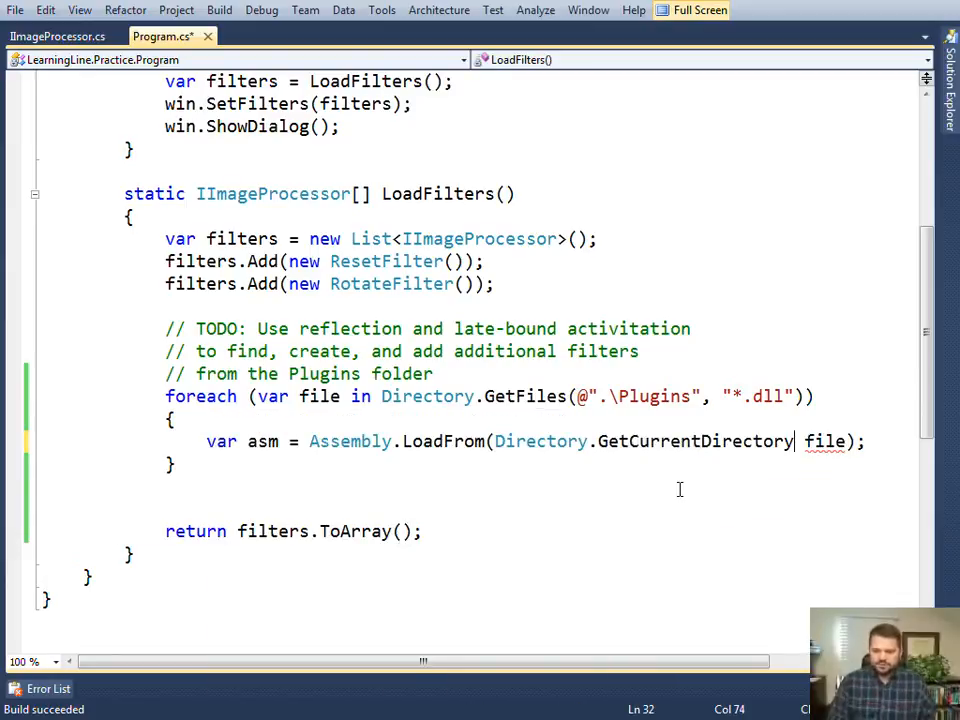
pyautogui.write('() +')
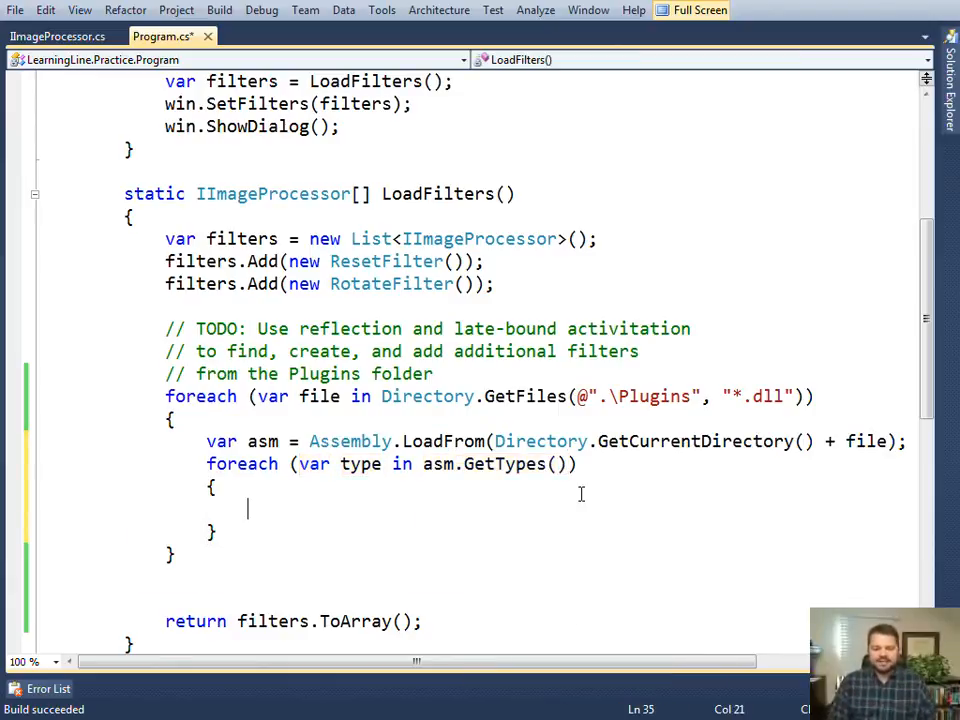
pyautogui.write('cw')
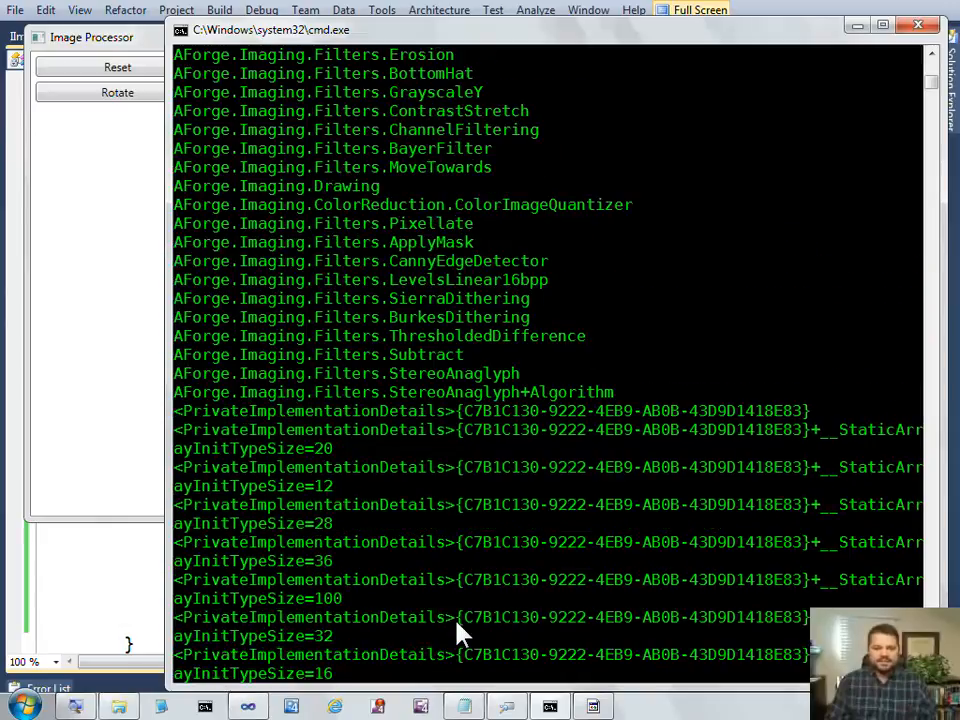
pyautogui.scroll(-3)
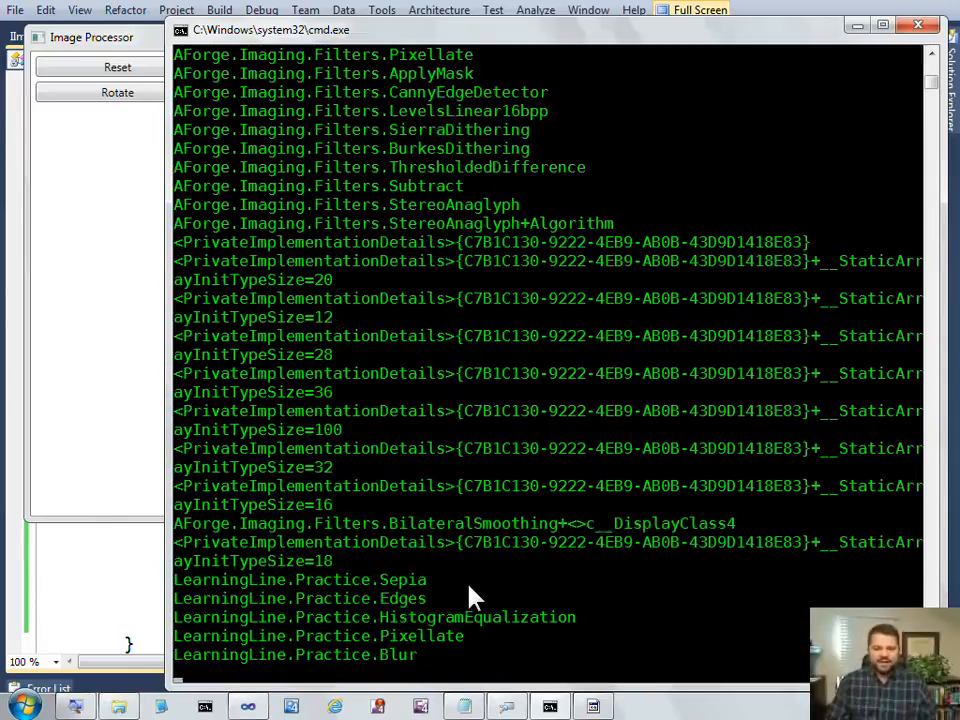
pyautogui.moveTo(700, 83)
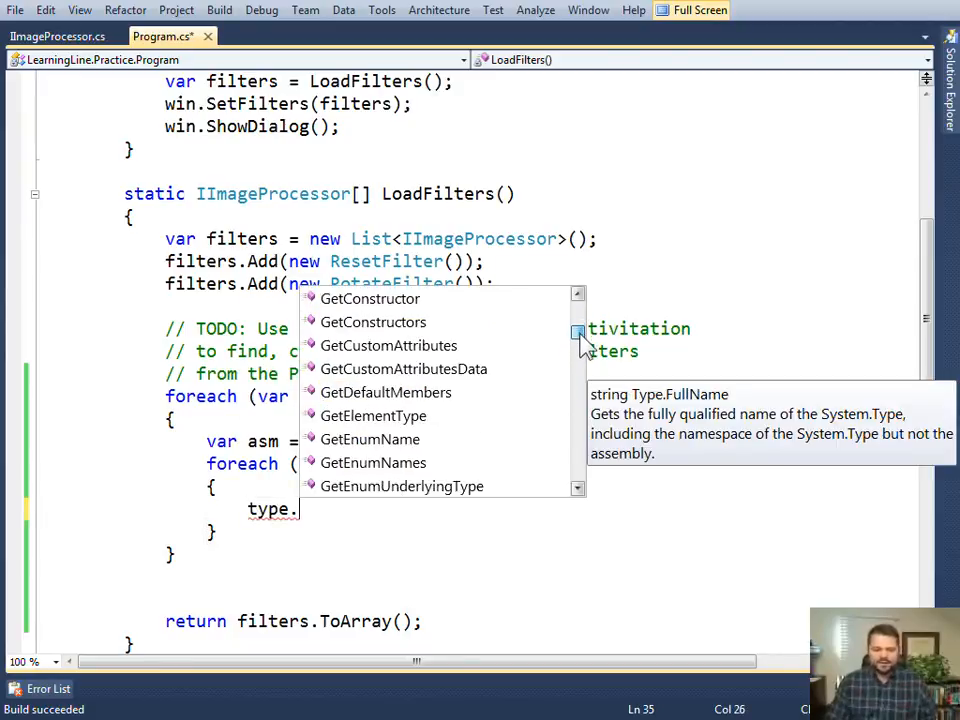
# - Add an if check that each type implements typeof(IImageProcessor)
pyautogui.scroll(-3)
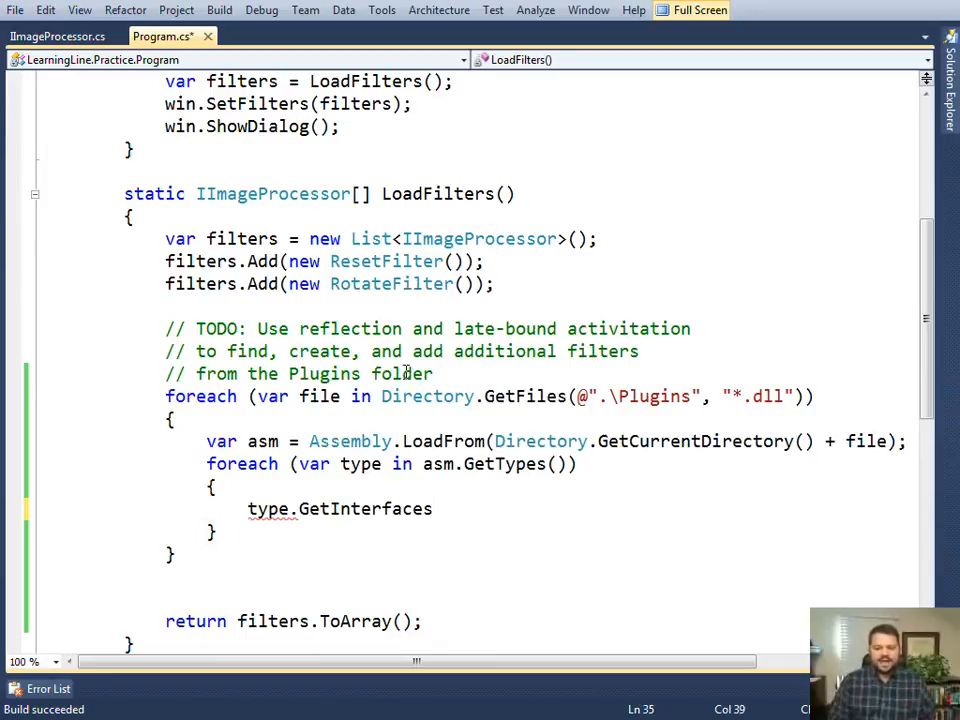
pyautogui.write('()')
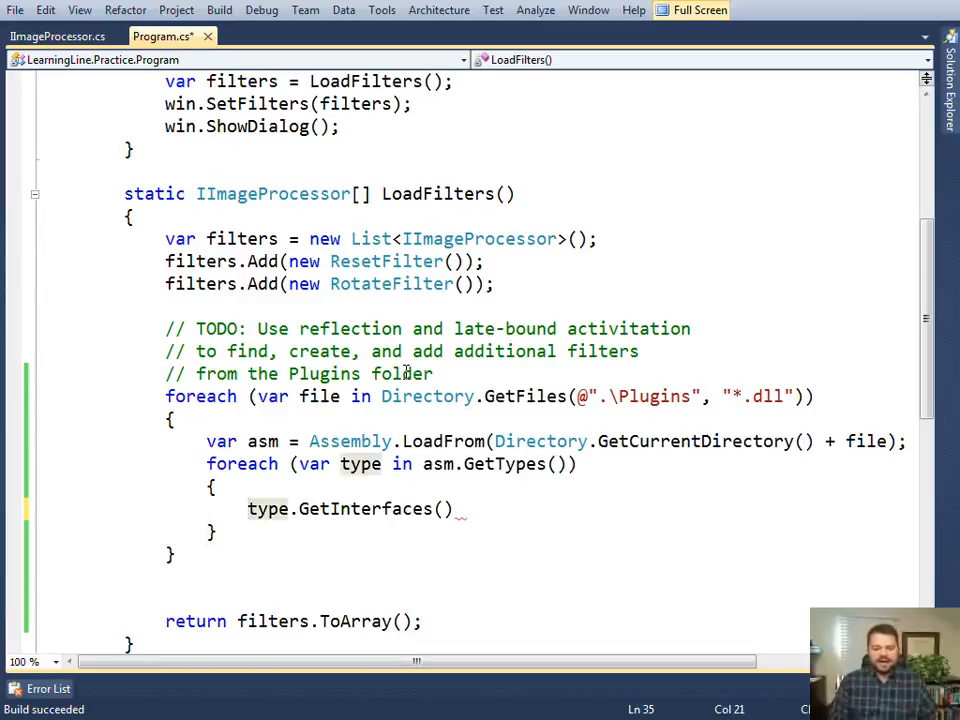
pyautogui.write('if(')
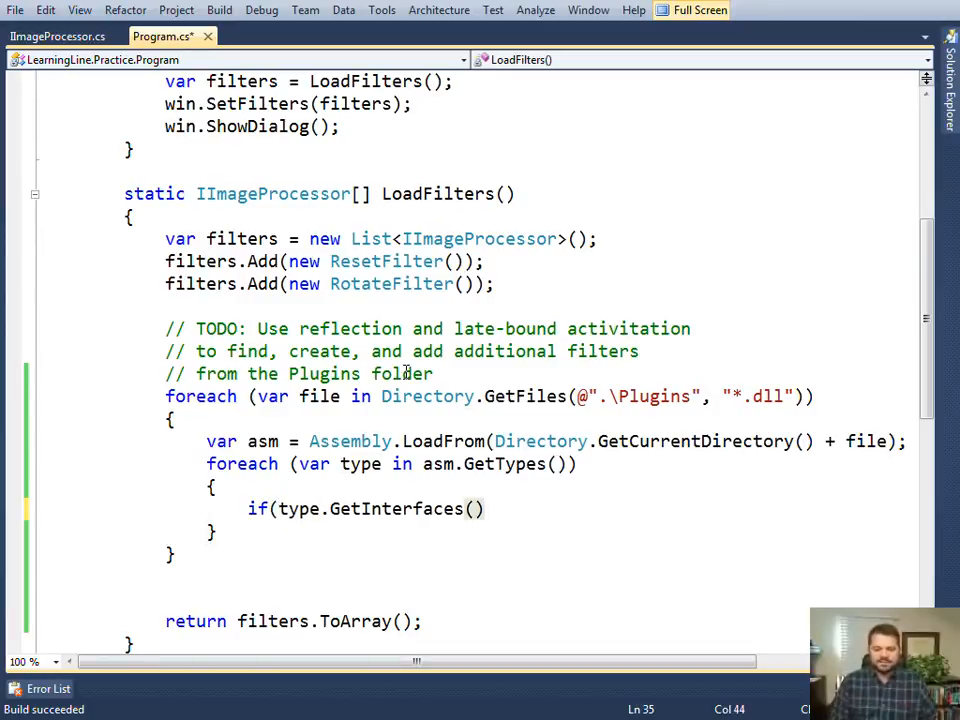
pyautogui.write('.Contains')
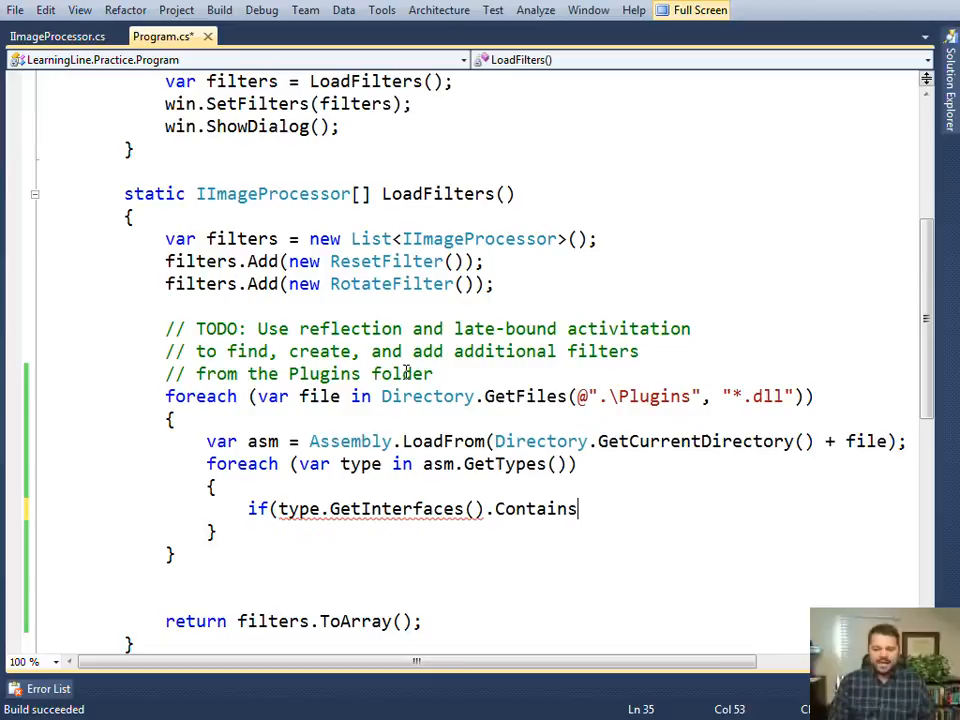
pyautogui.write('(')
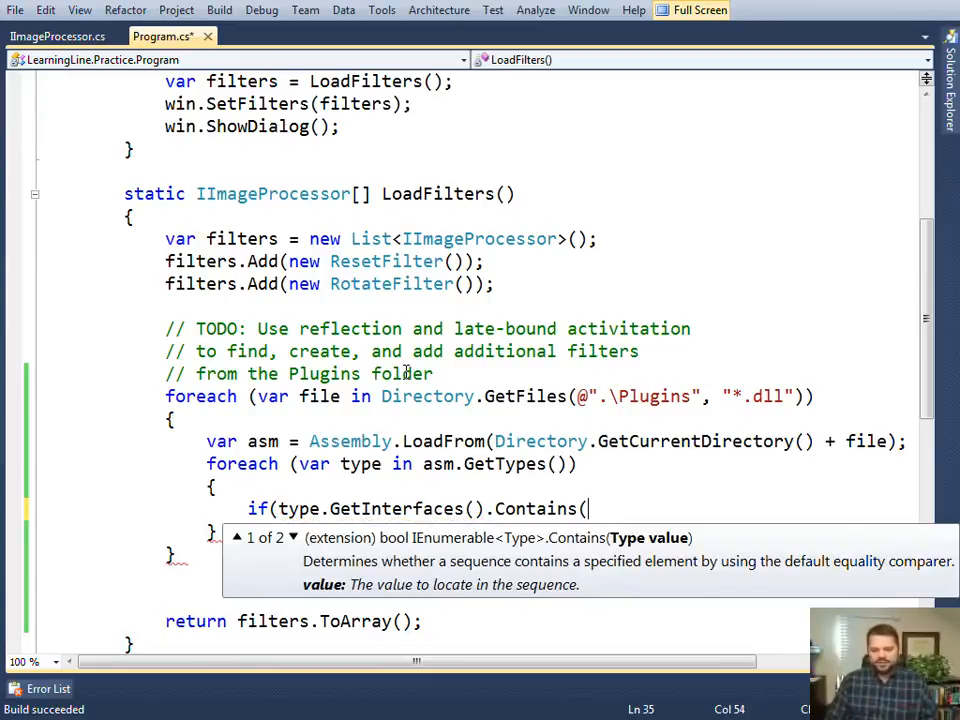
pyautogui.moveTo(465, 537)
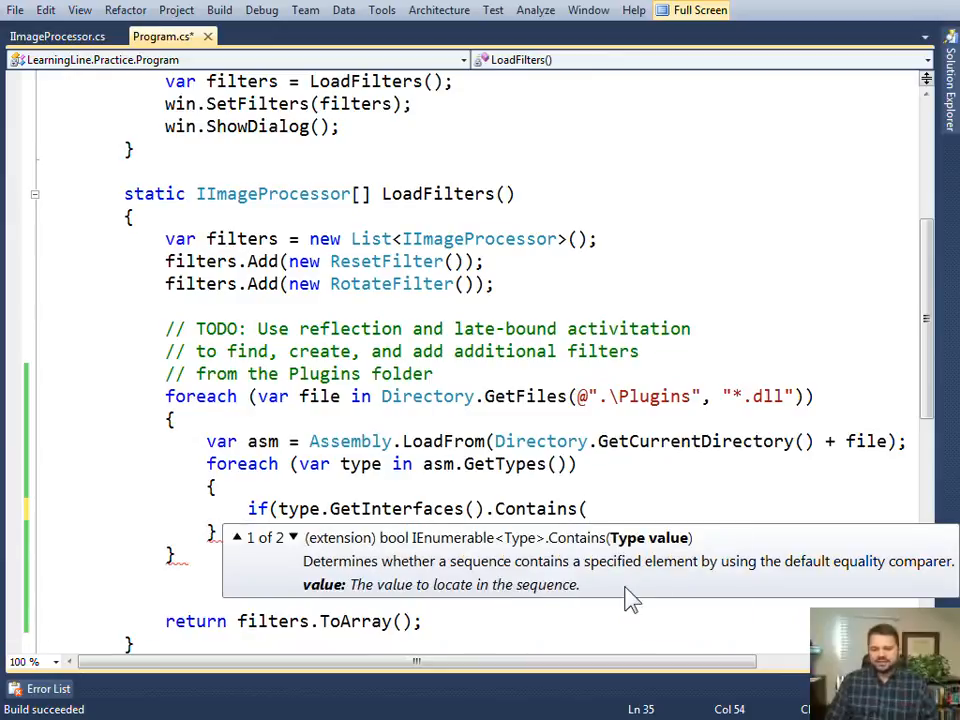
pyautogui.moveTo(650, 568)
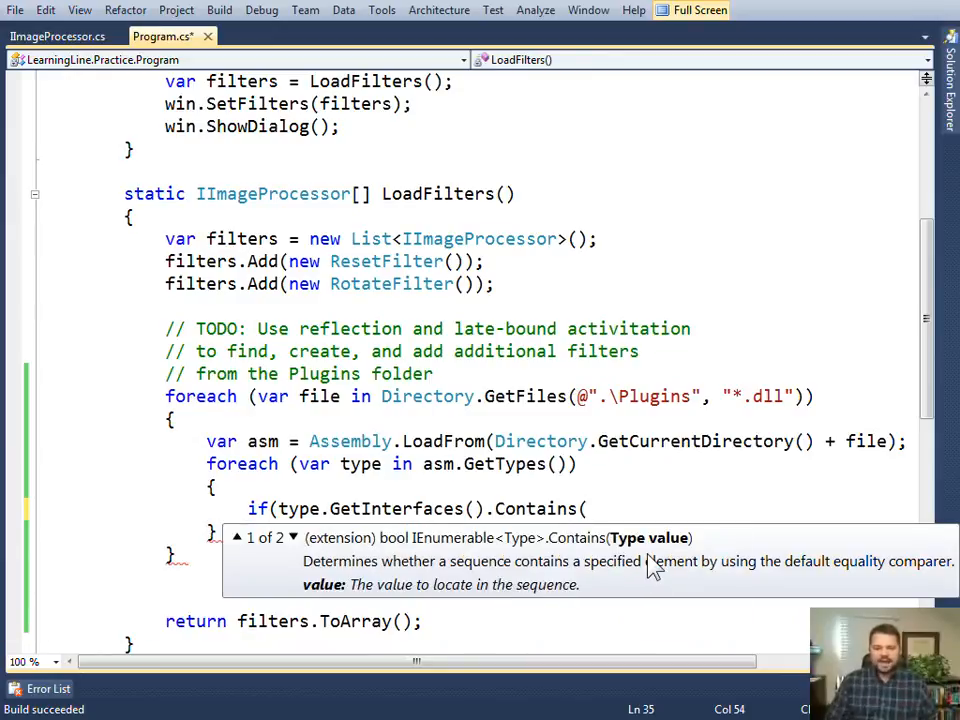
pyautogui.write('IImageProcessor')
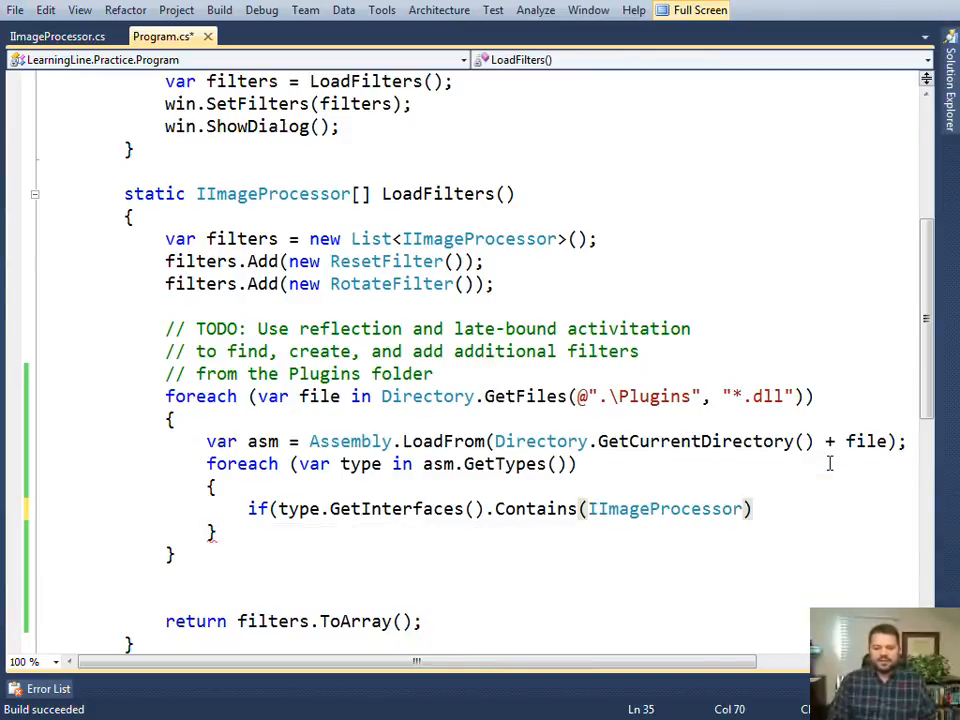
pyautogui.write(')')
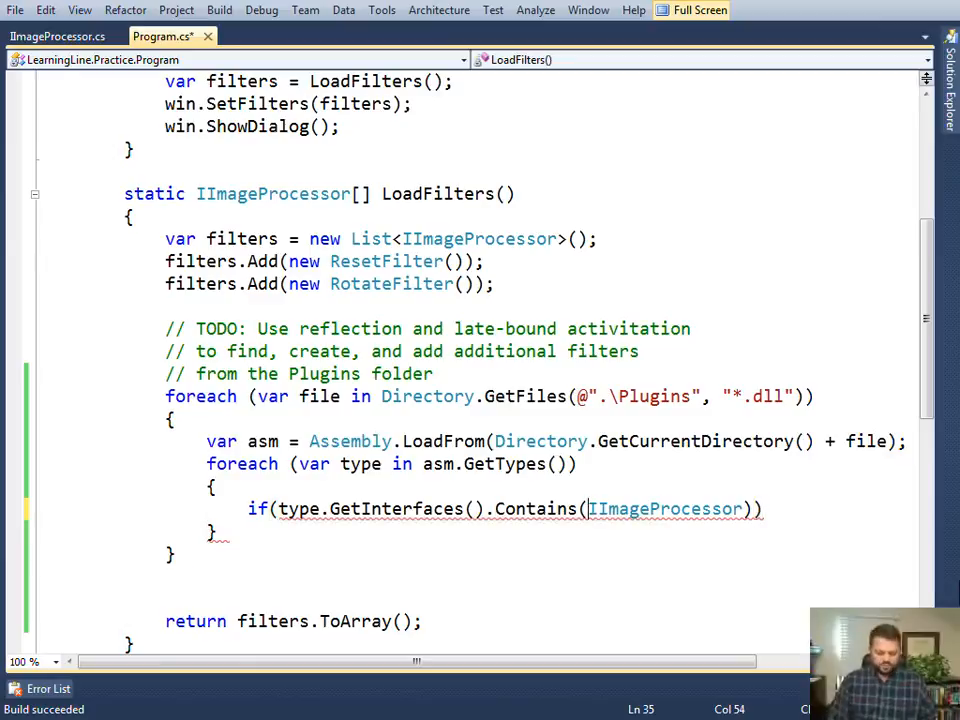
pyautogui.write('typeof(')
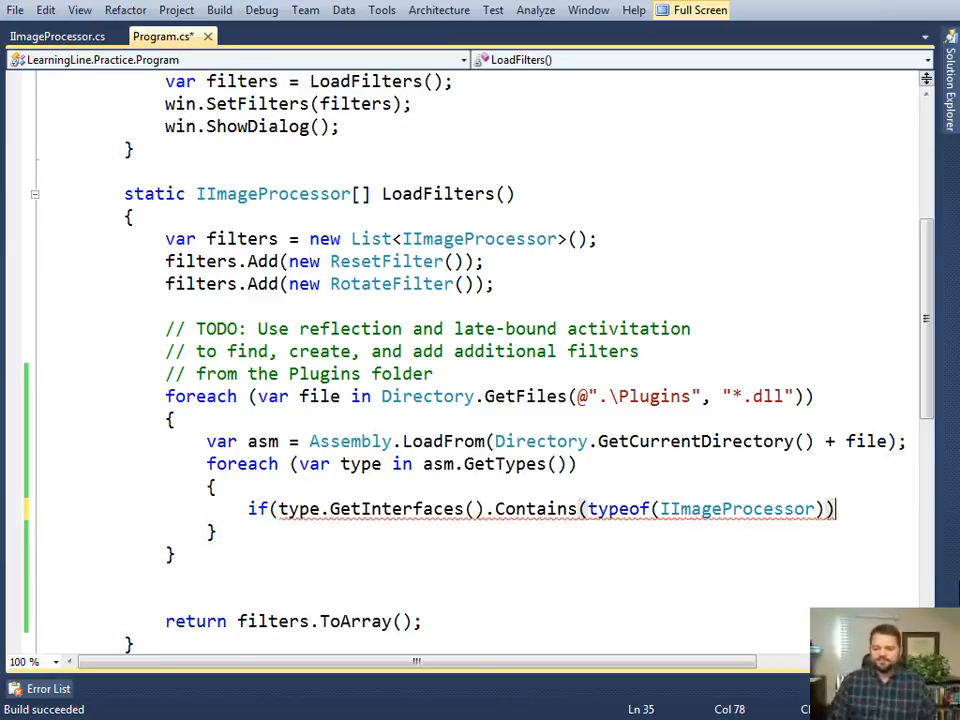
pyautogui.write(')')
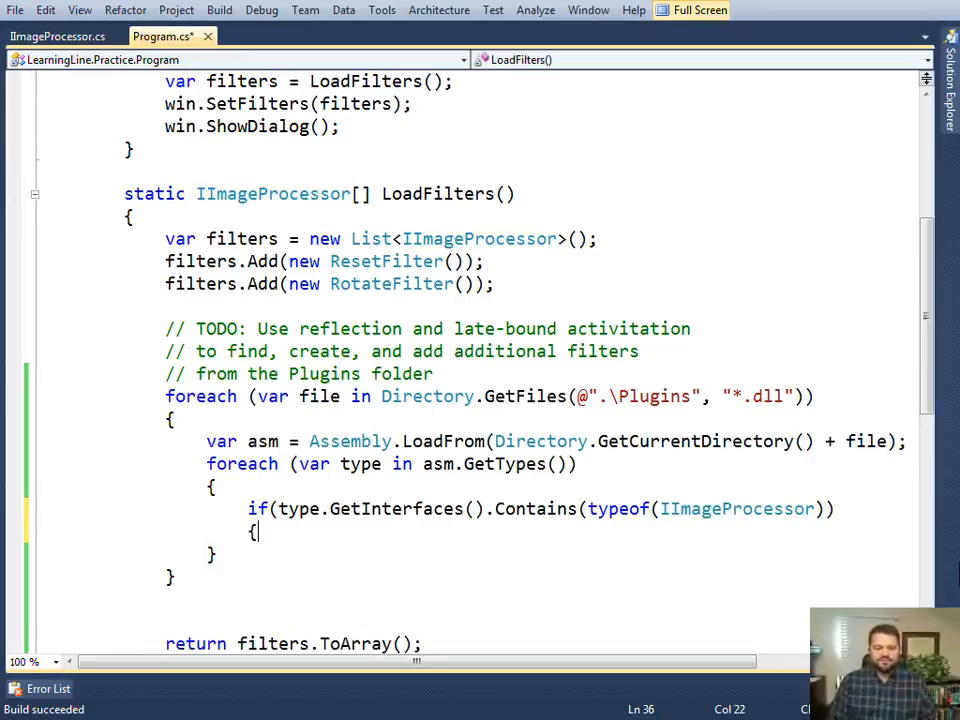
# - Print type.FullName for matching types and save Program.cs
pyautogui.write('cw')
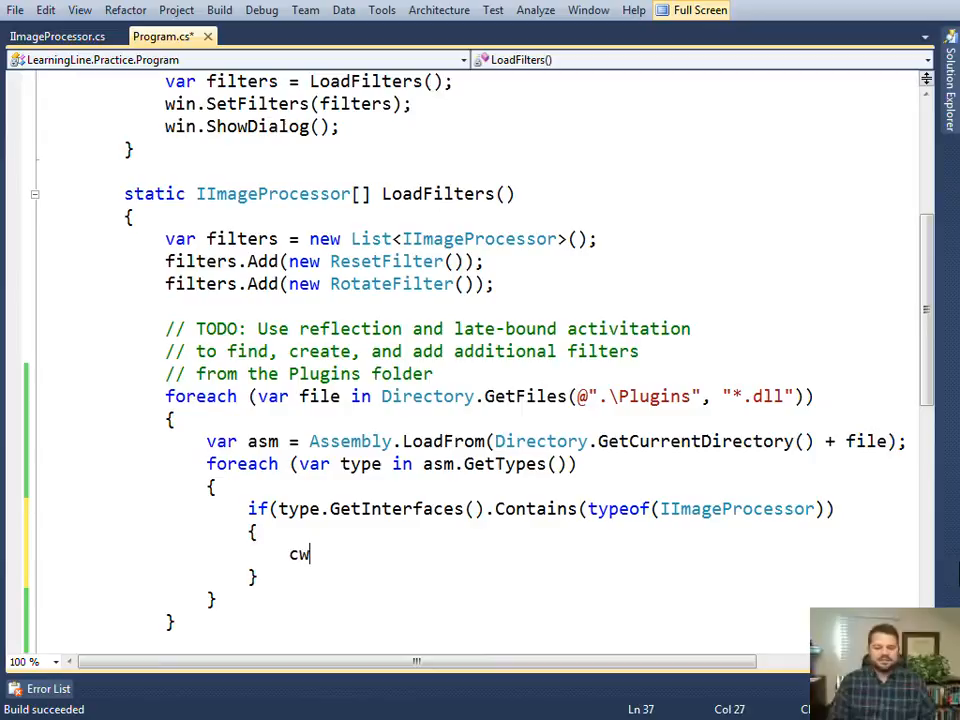
pyautogui.write('Console.WriteLine(type.FullName);')
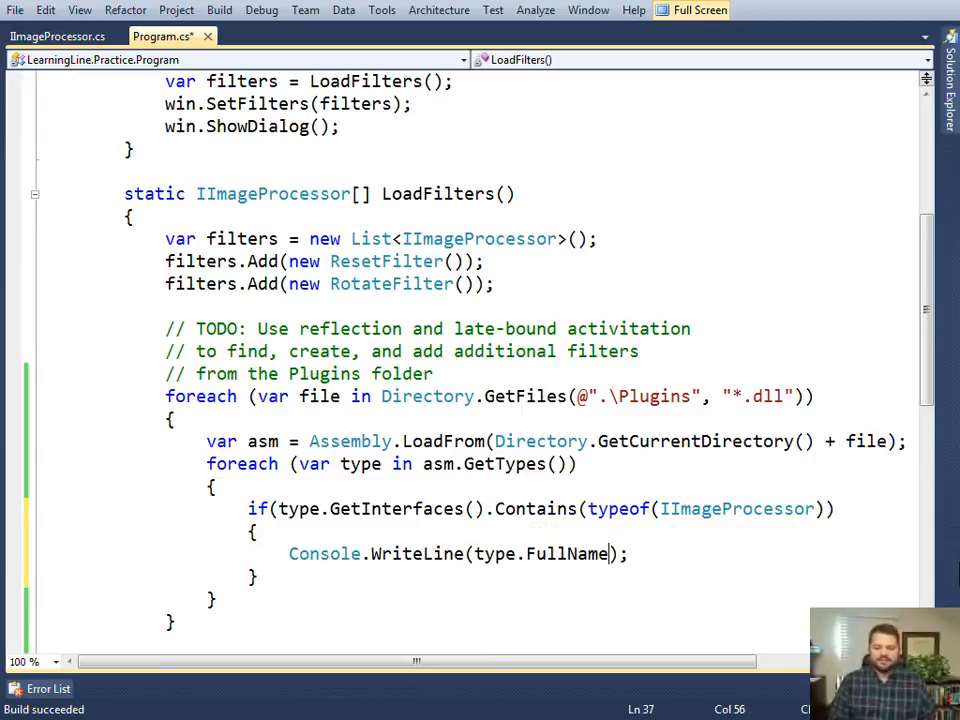
pyautogui.press('ctrl+s')
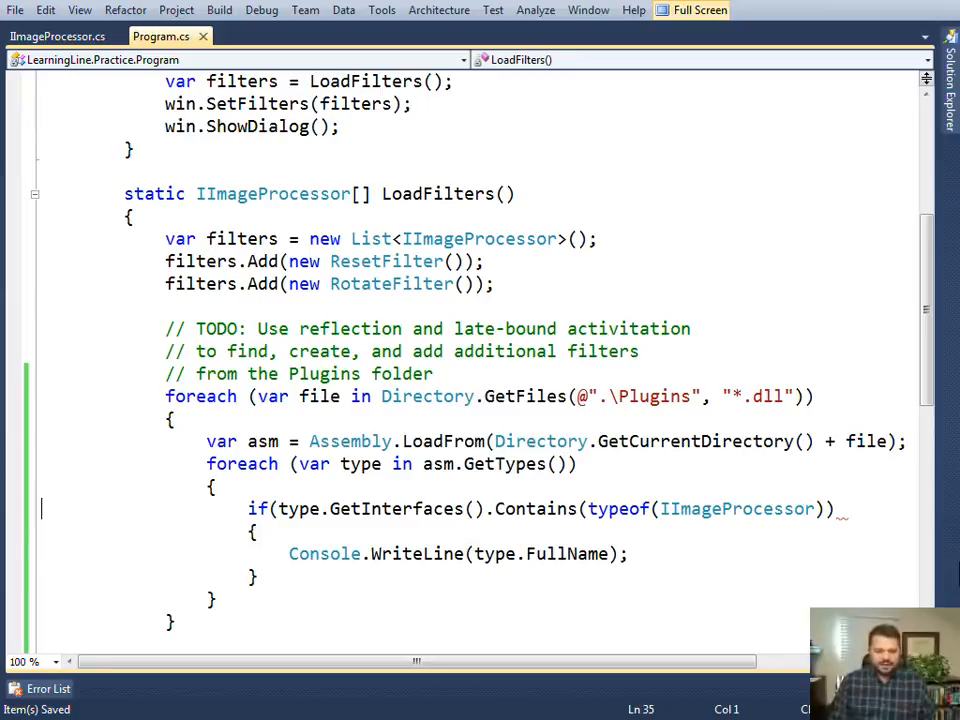
pyautogui.write('(')
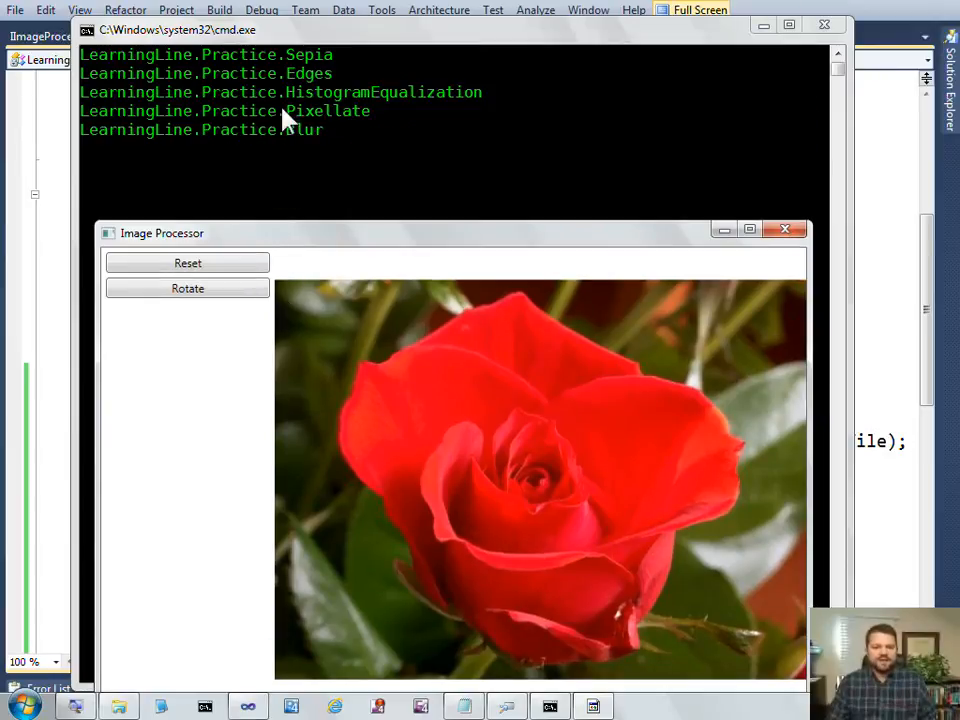
pyautogui.moveTo(315, 145)
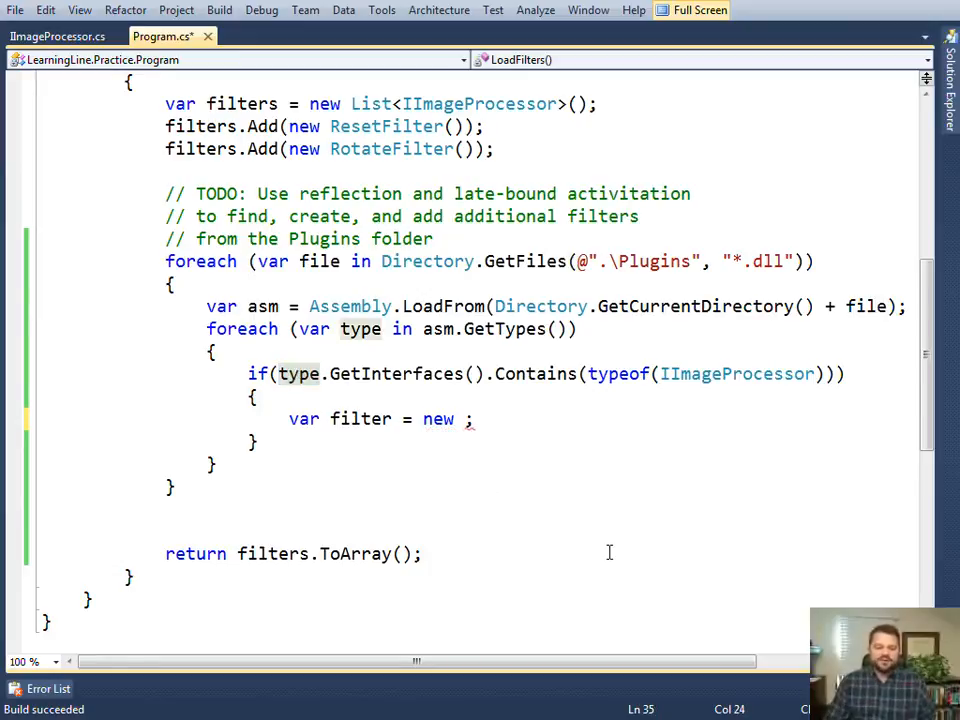
# - Create each type via Activator.CreateInstance(type) as IImageProcessor and add it with filters.Add(filter)
pyautogui.write('Ac')
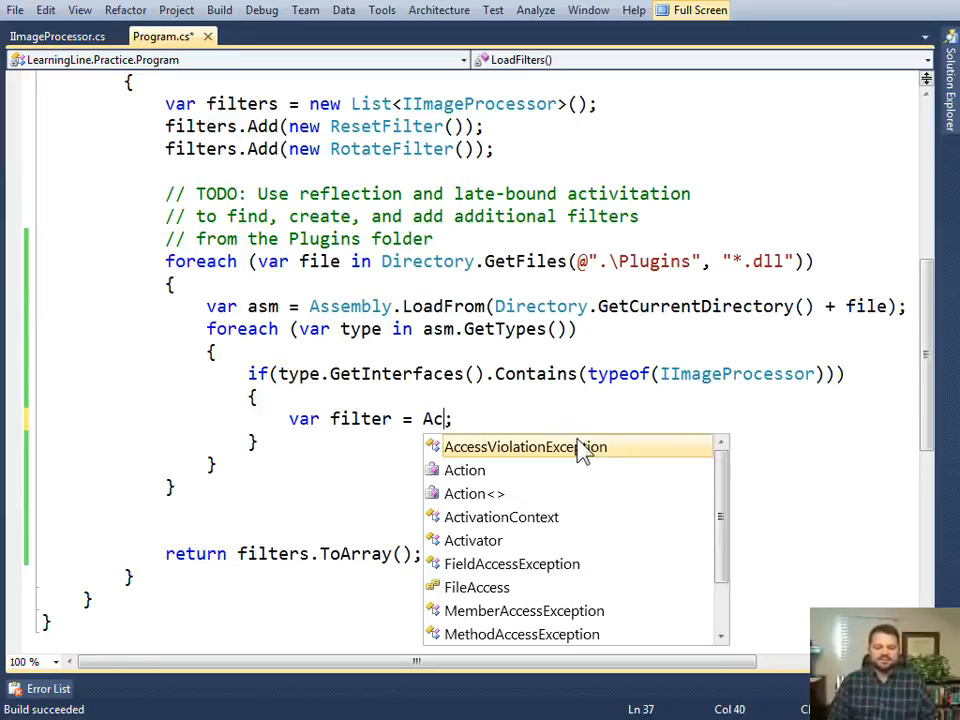
pyautogui.write('tivator.CreateInstance(')
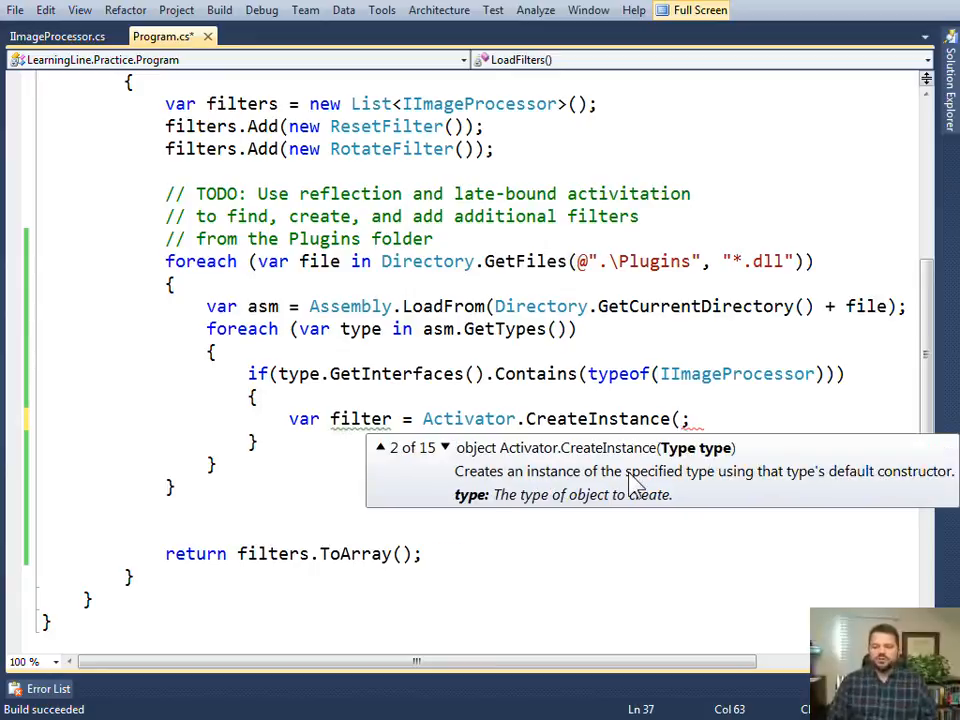
pyautogui.write('type')
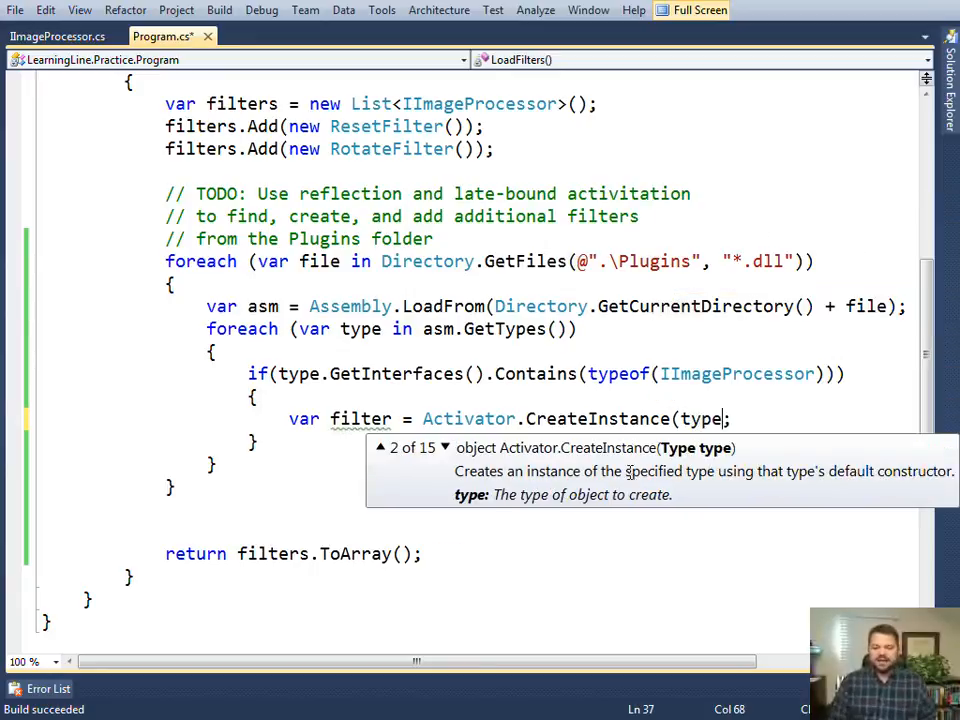
pyautogui.write(')')
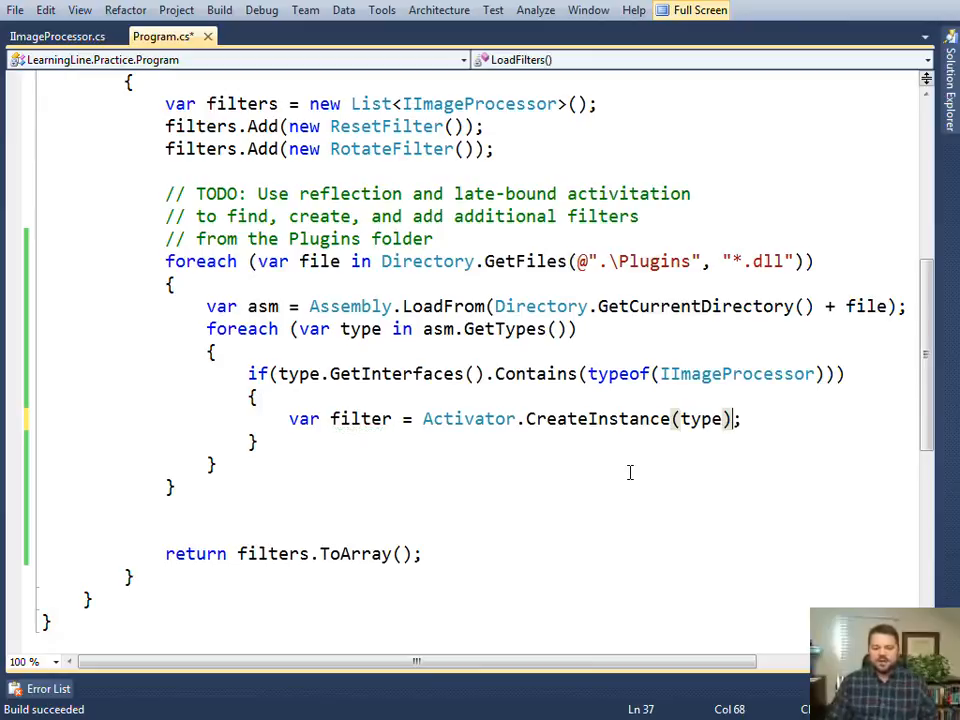
pyautogui.moveTo(703, 418)
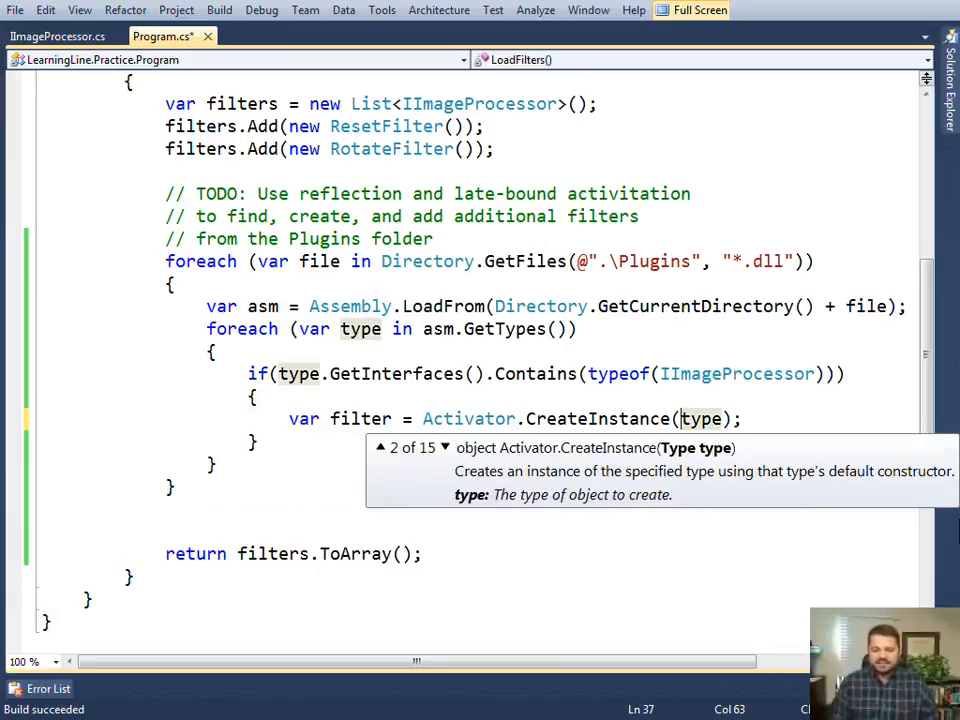
pyautogui.moveTo(500, 460)
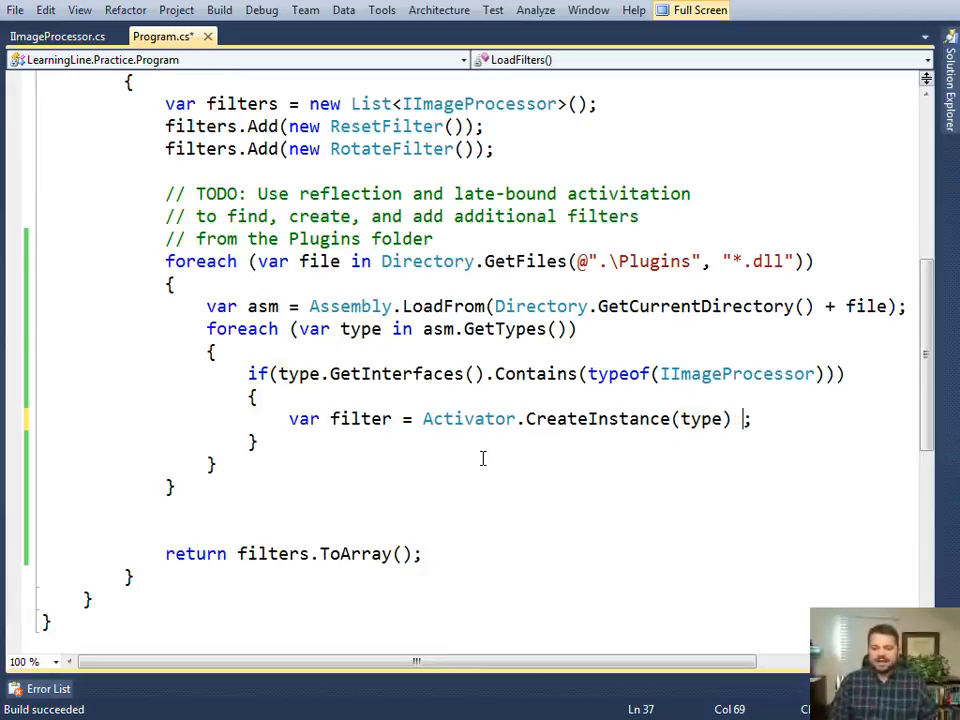
pyautogui.write('as IImageProcessor')
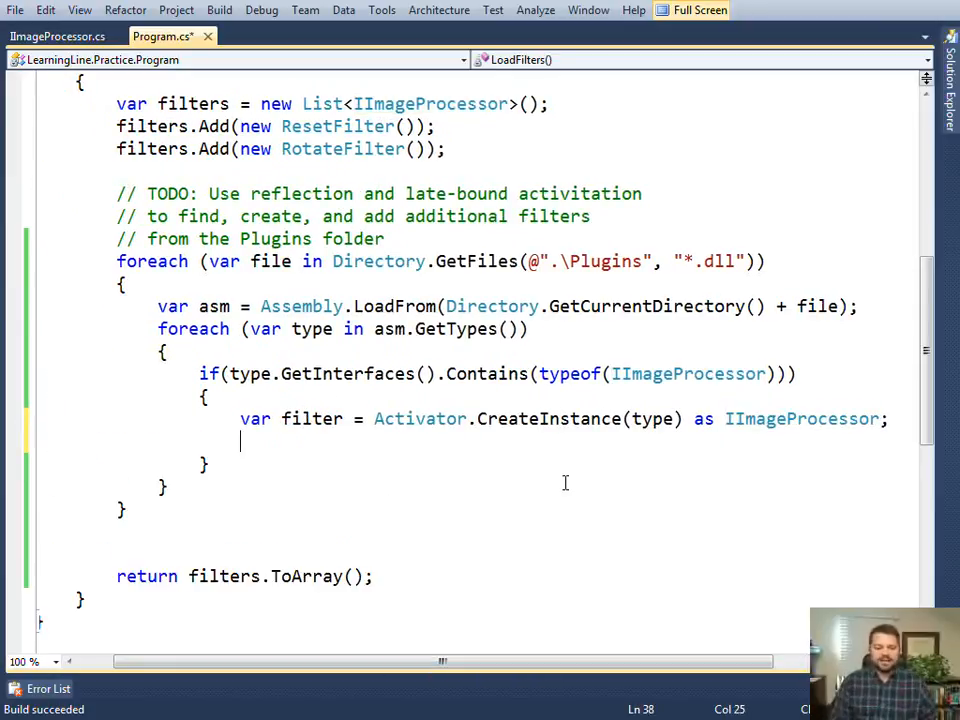
pyautogui.write('filters.')
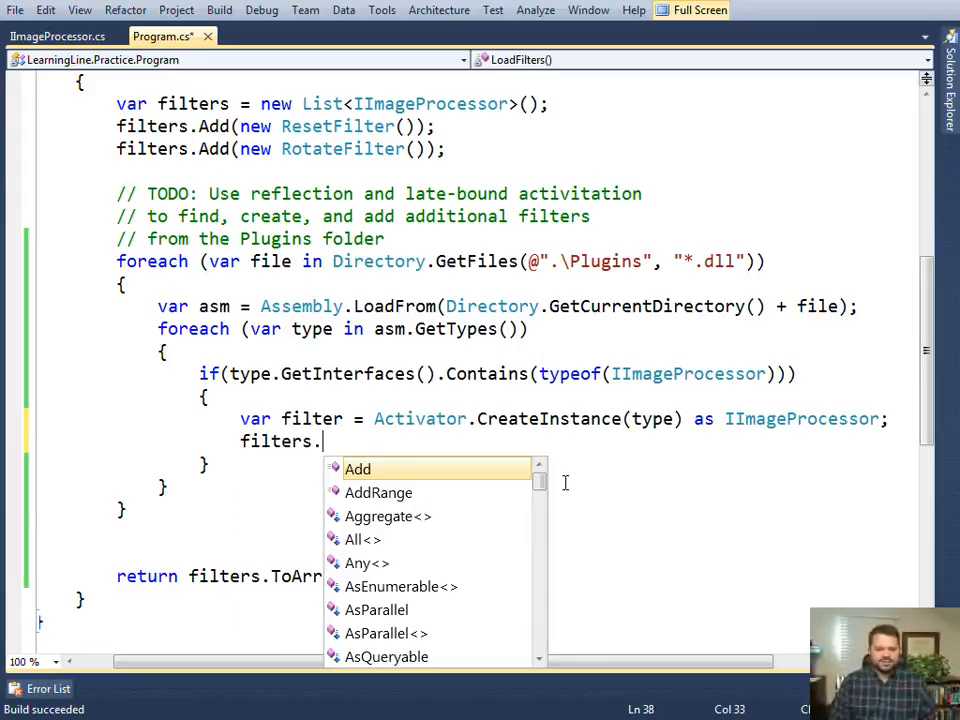
pyautogui.write('Add(filter')
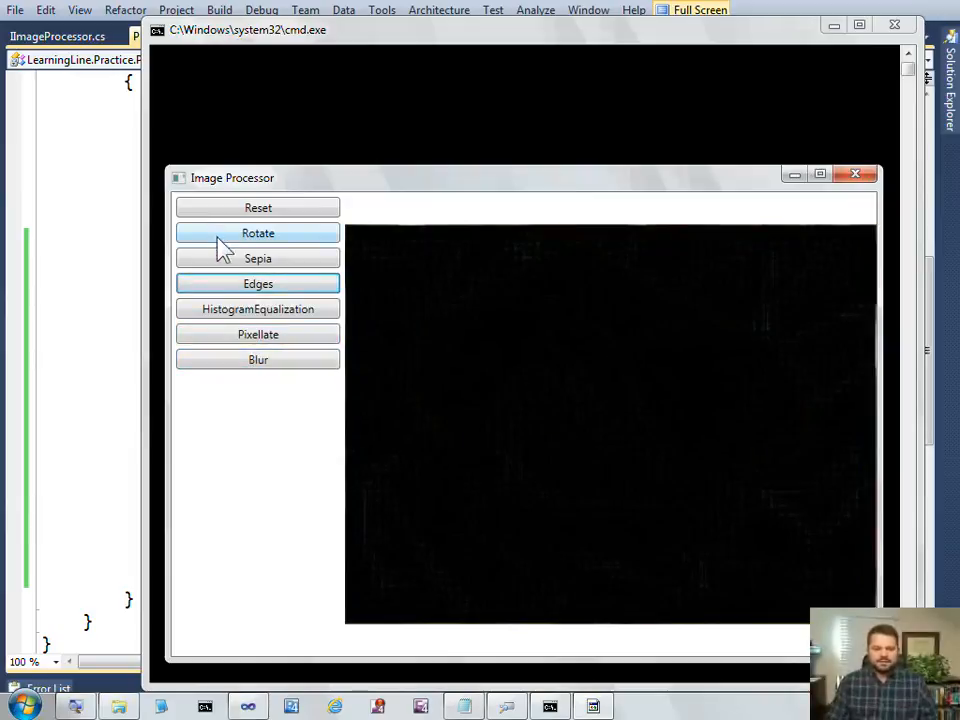
# - Reset the rose image after trying the plugin filter buttons
pyautogui.click(258, 207)
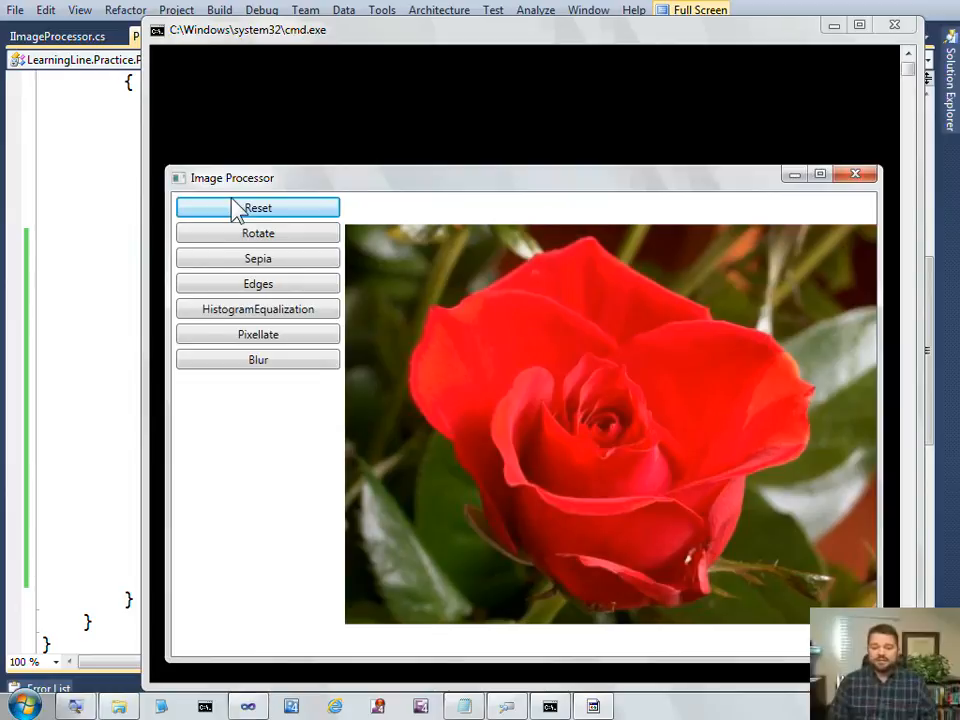
pyautogui.moveTo(875, 207)
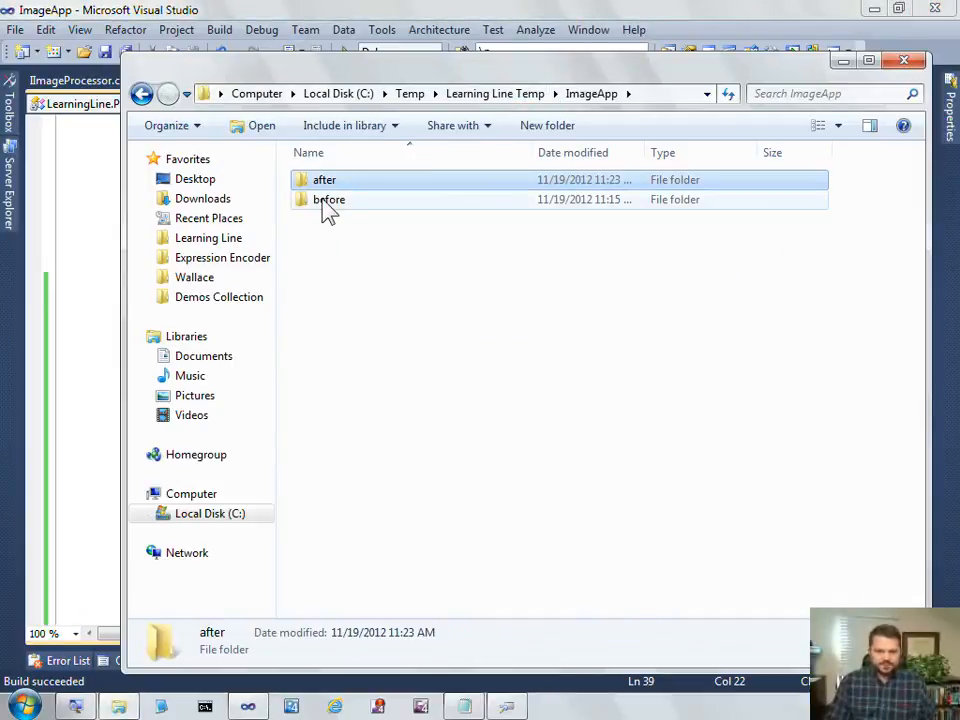
# - Browse the before project's ImageApp and Debug folders, then right-click the Debug folder
pyautogui.doubleClick(330, 199)
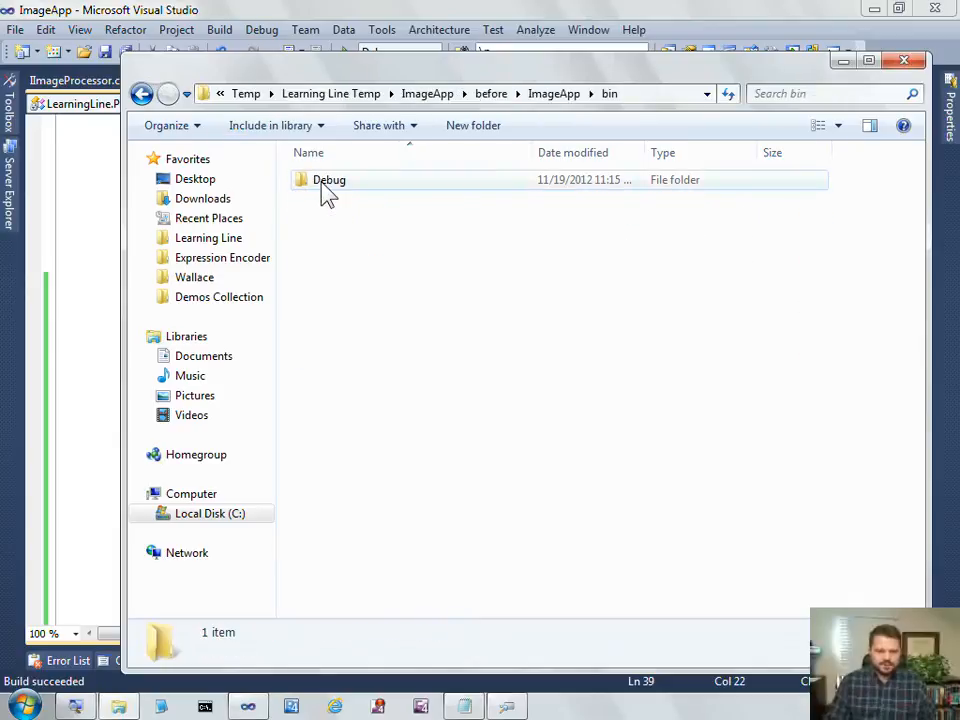
pyautogui.doubleClick(329, 179)
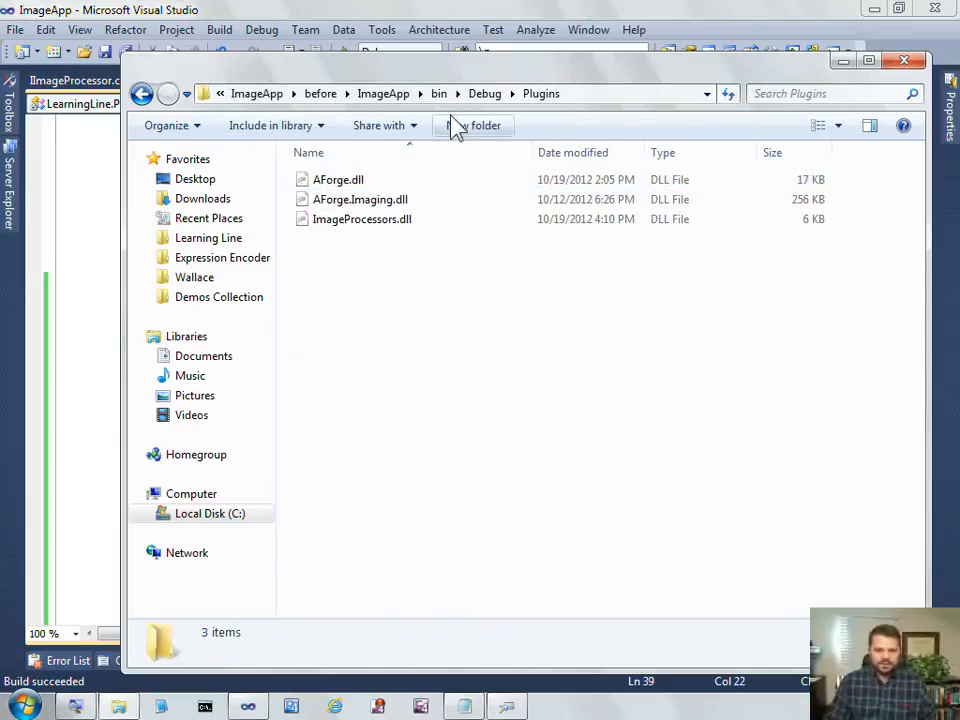
pyautogui.click(554, 93)
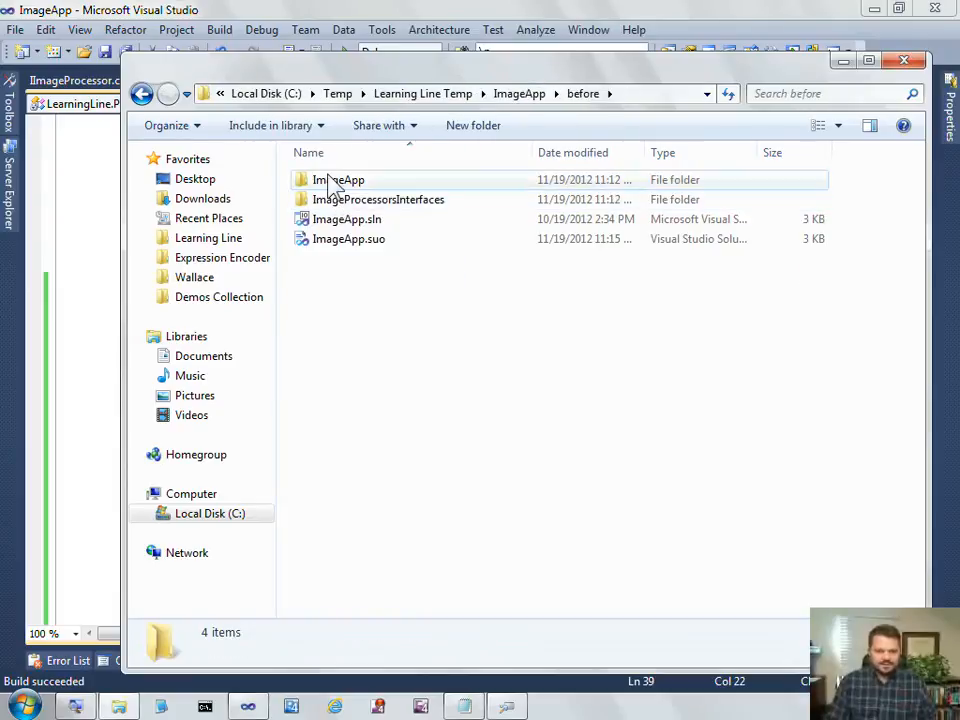
pyautogui.doubleClick(339, 179)
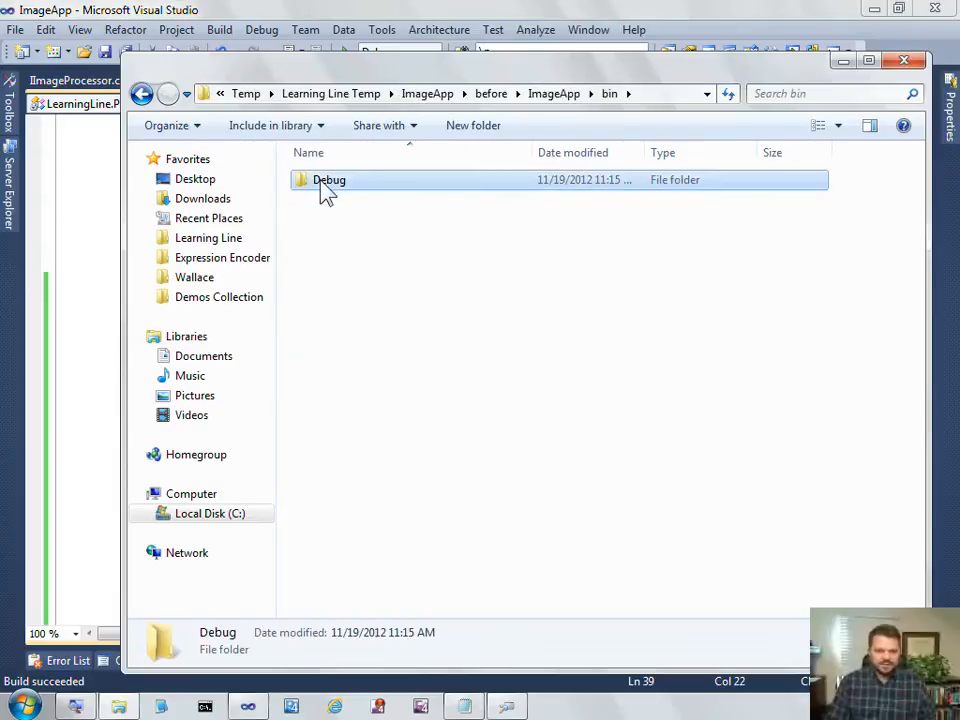
pyautogui.rightClick(325, 490)
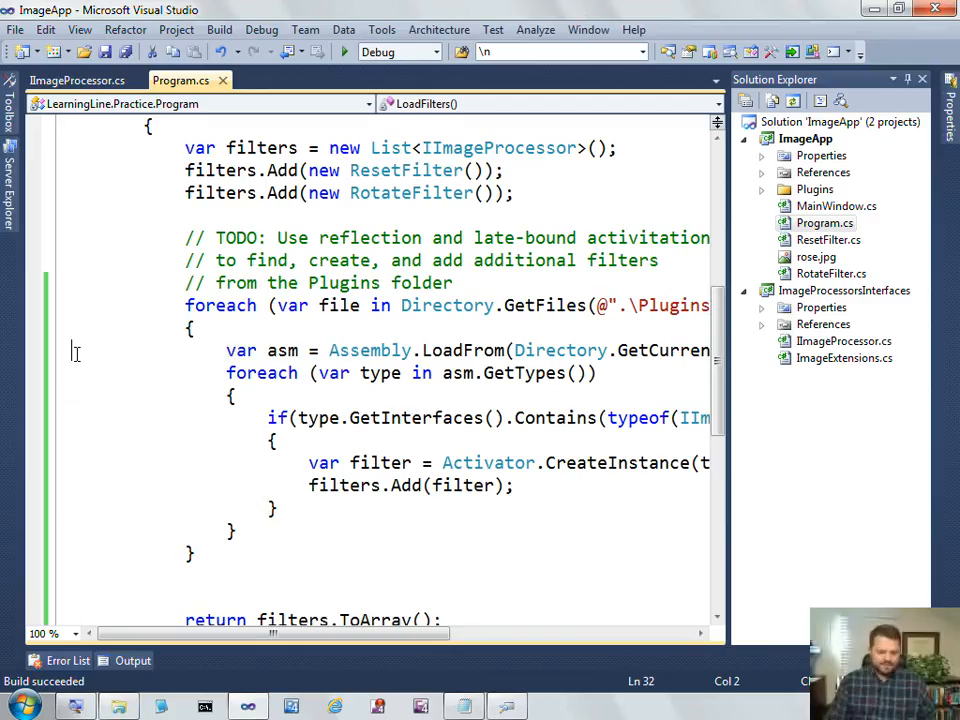
# - Launch the Image Processor and apply the OilPainting filter to the rose three times
pyautogui.click(343, 52)
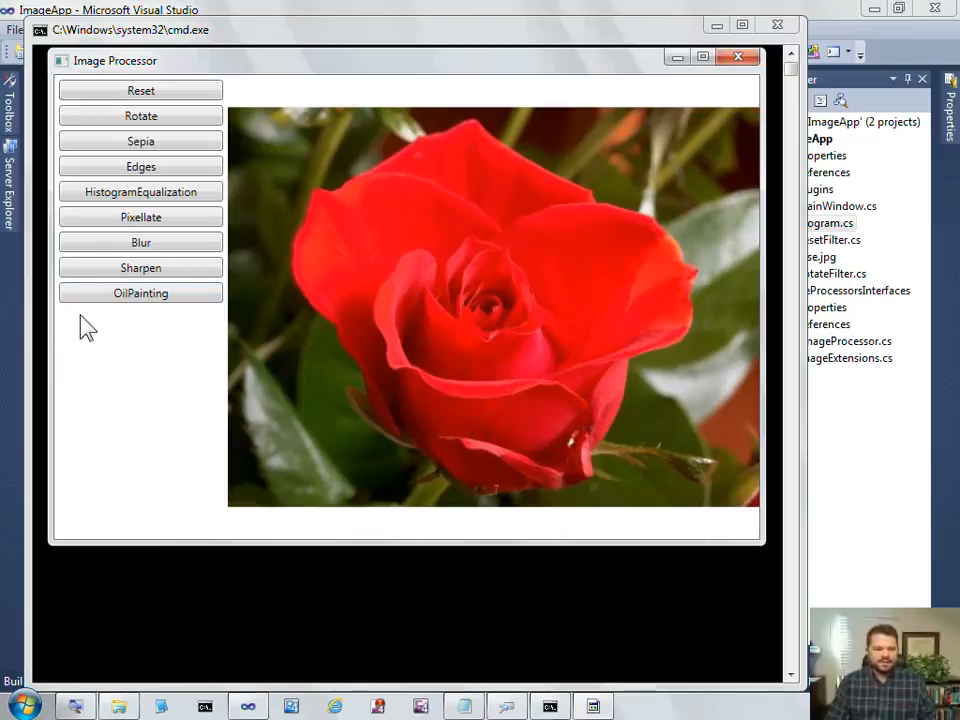
pyautogui.click(140, 292)
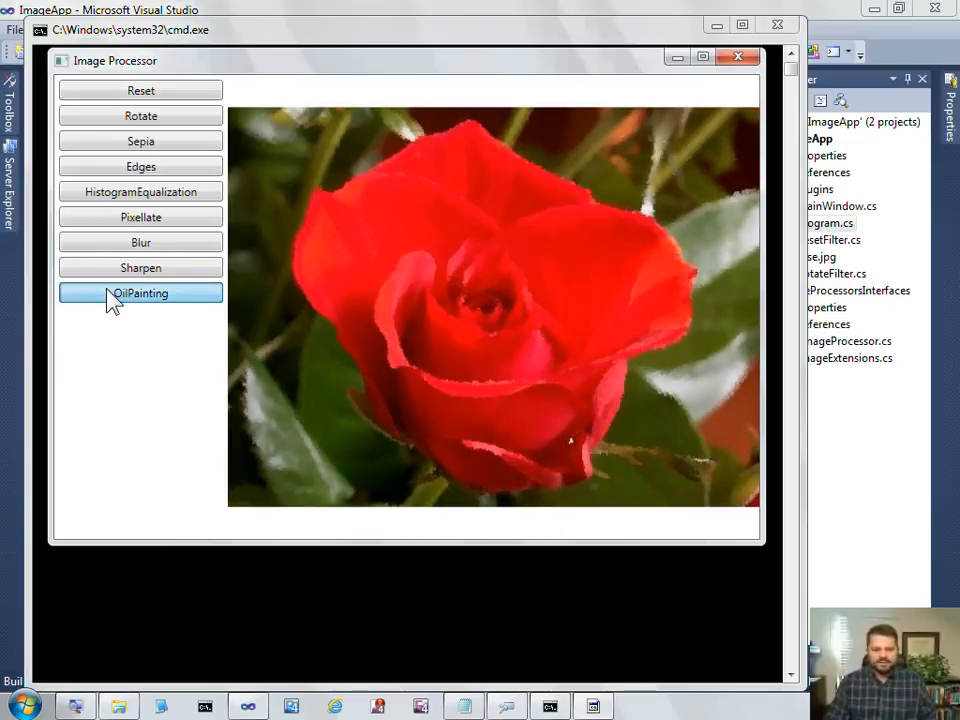
pyautogui.click(140, 293)
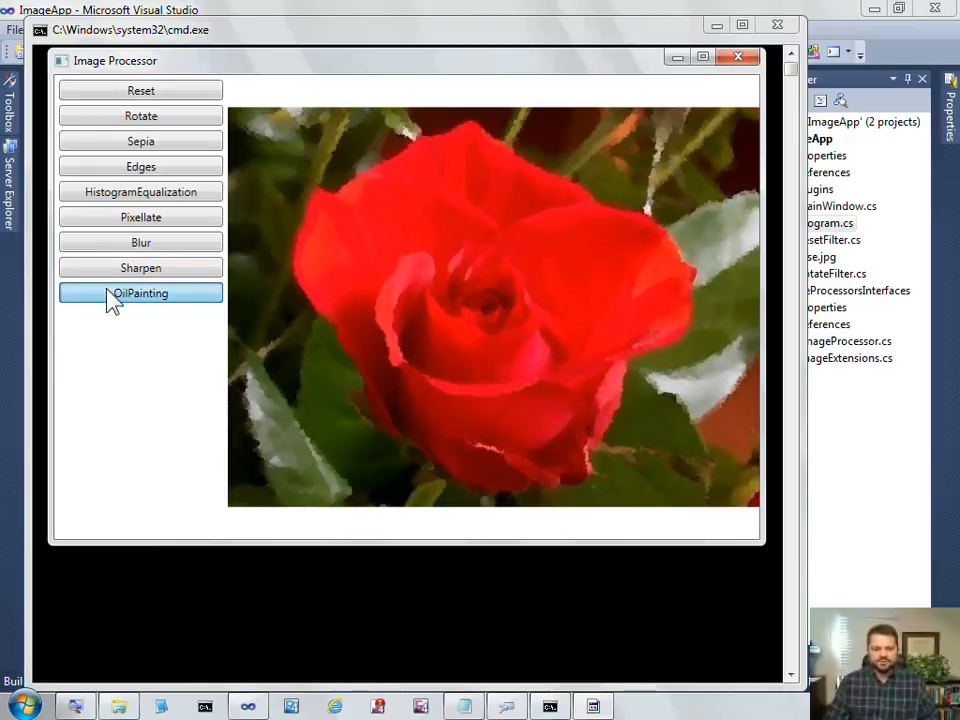
pyautogui.click(140, 293)
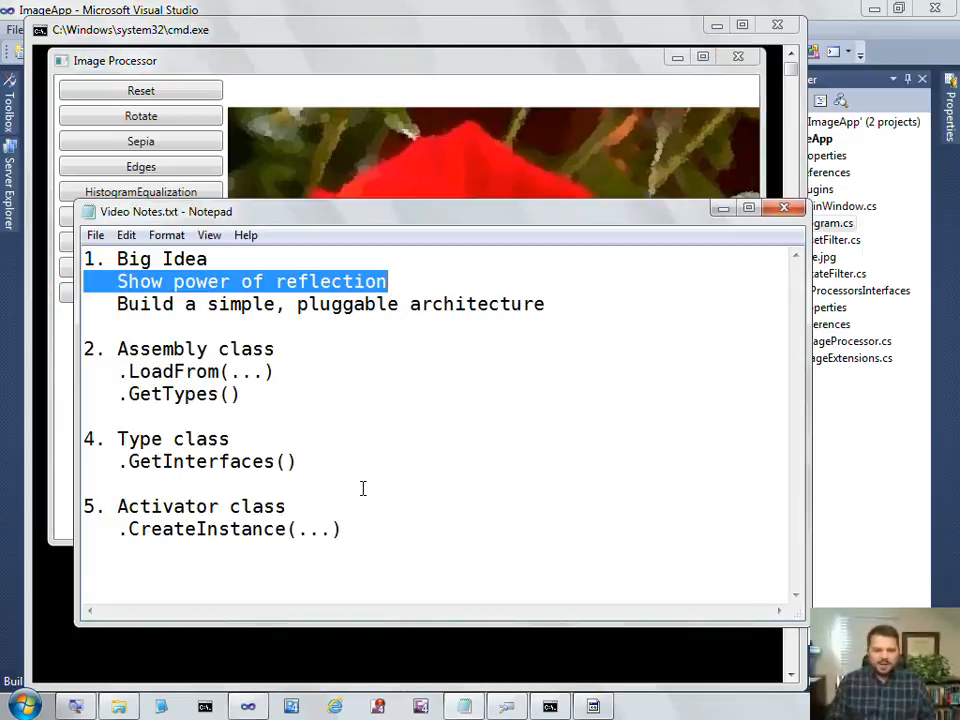
# - Highlight 'Show power of reflection' and the '5. Activator class' heading in Video Notes.txt
pyautogui.moveTo(388, 281); pyautogui.dragTo(545, 304)
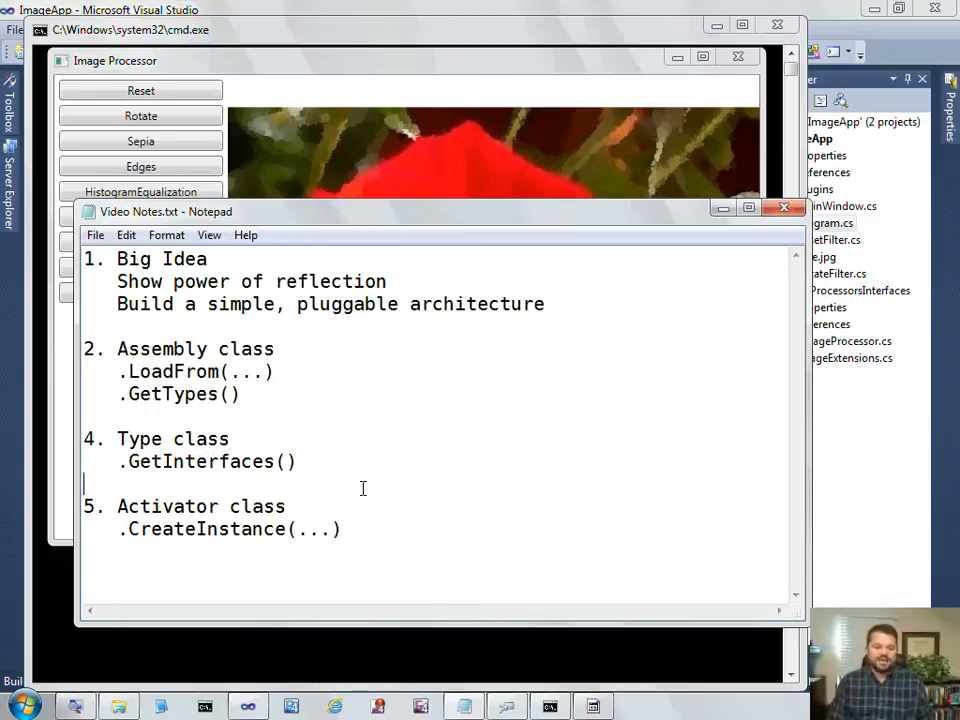
pyautogui.tripleClick(185, 506)
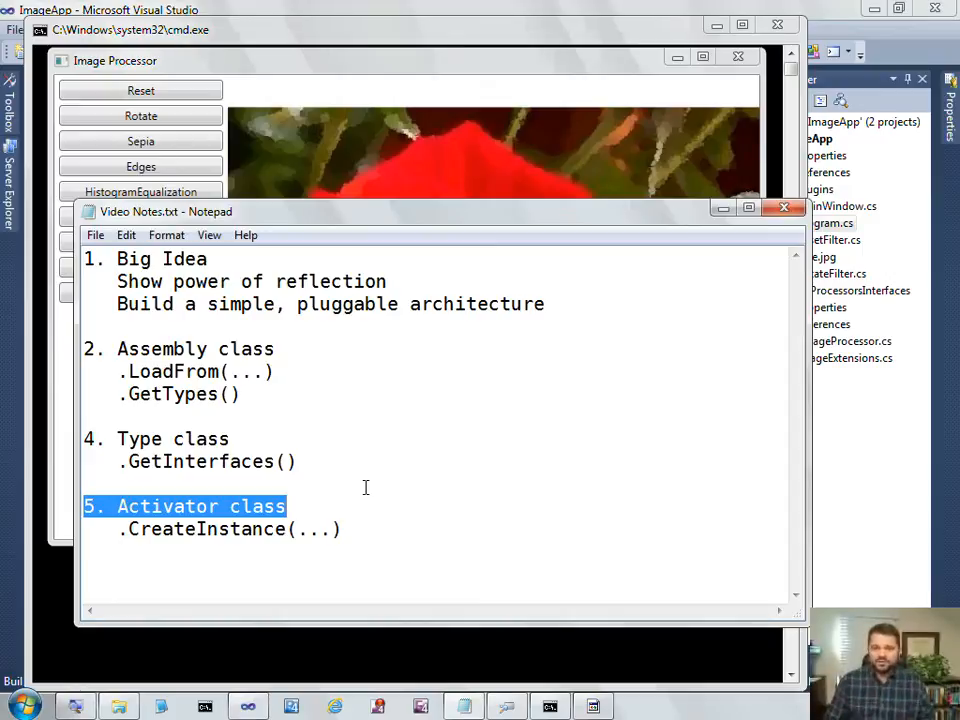
pyautogui.moveTo(575, 510)
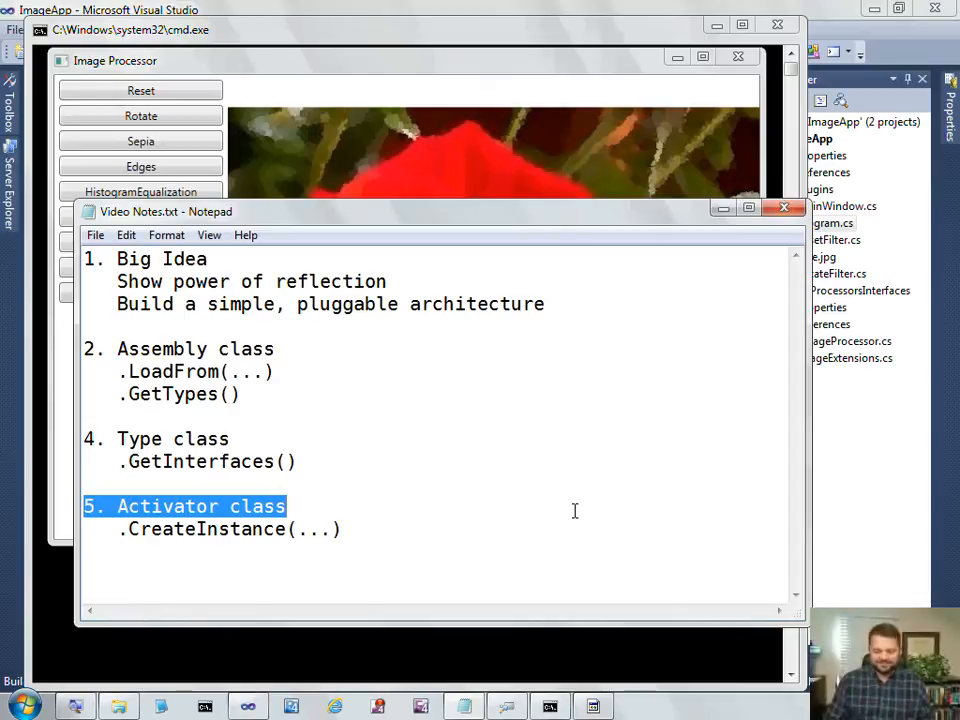